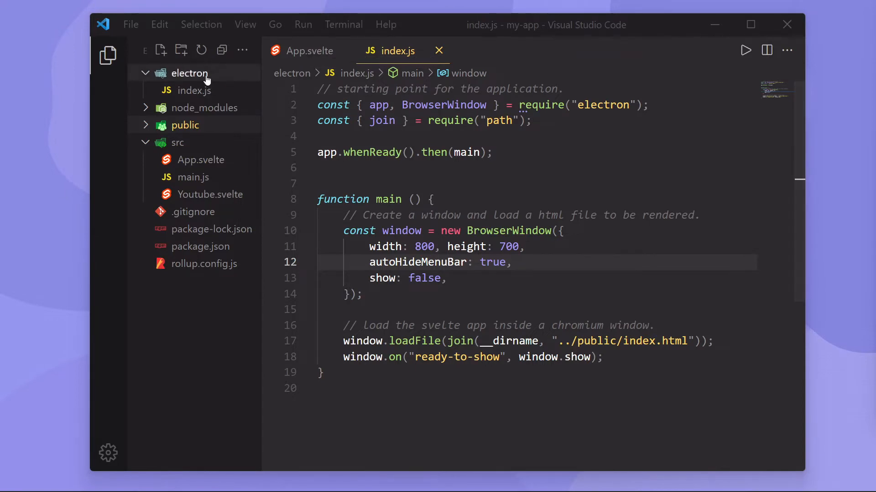
mouse_move(190, 73)
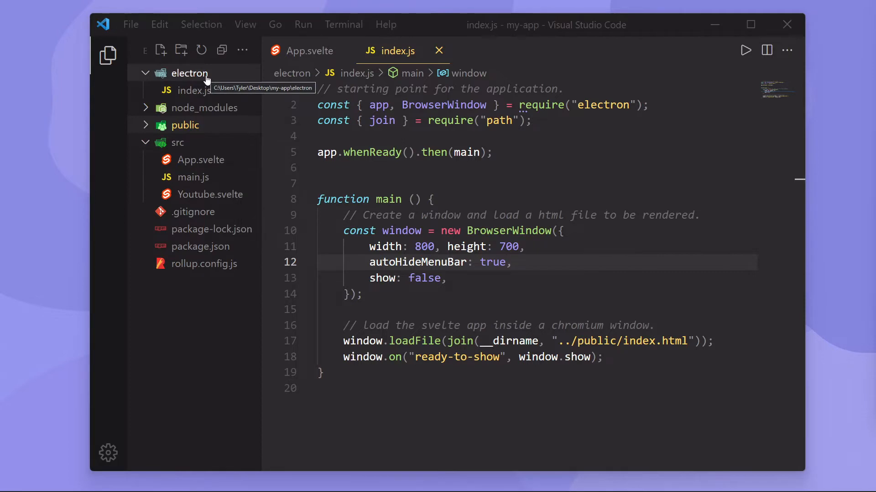
Create a new preload.js file in the electron folder.
left_click(161, 50)
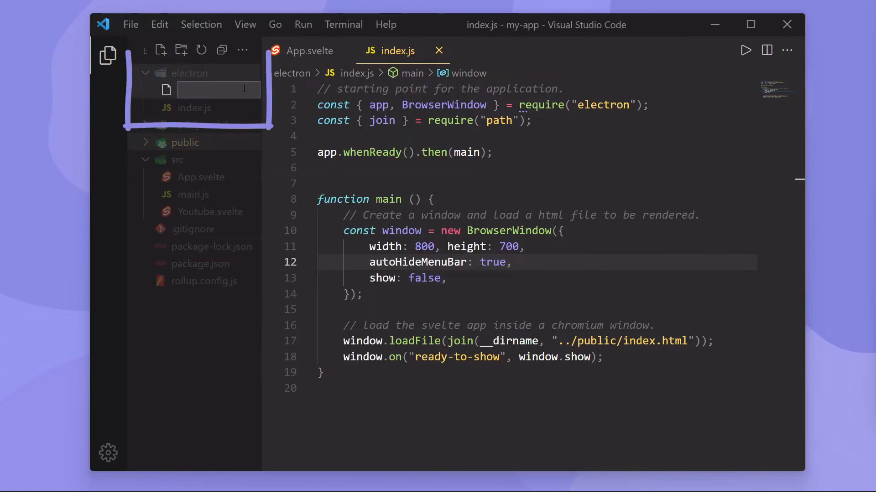
type("preload.js")
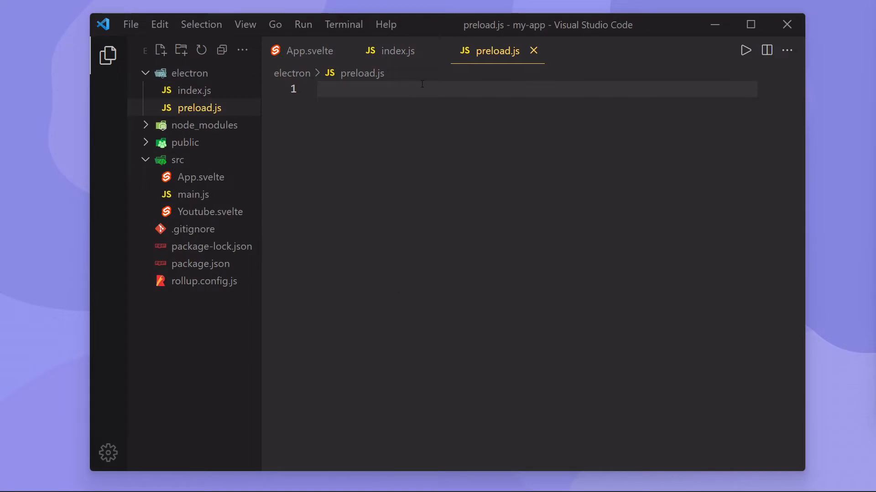
Start preload.js with const { contextBridge } = require("electron"); followed by blank lines.
type("//")
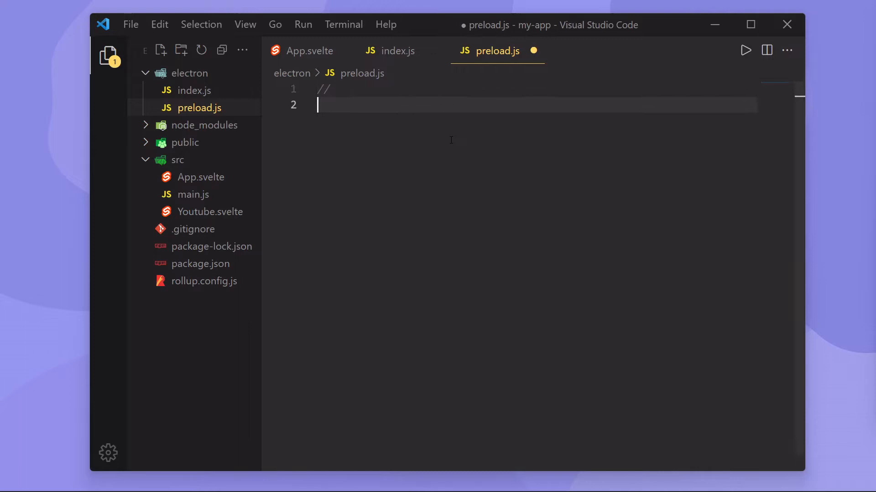
type("const { contextBrid")
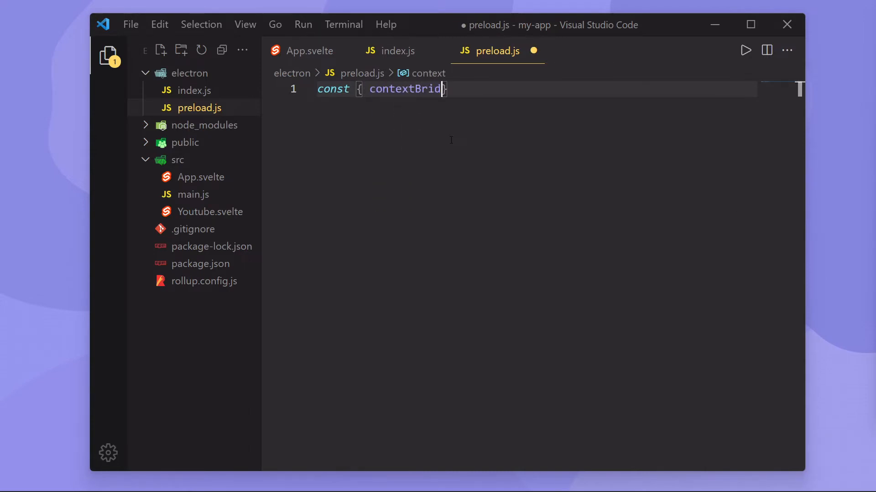
type("e } r")
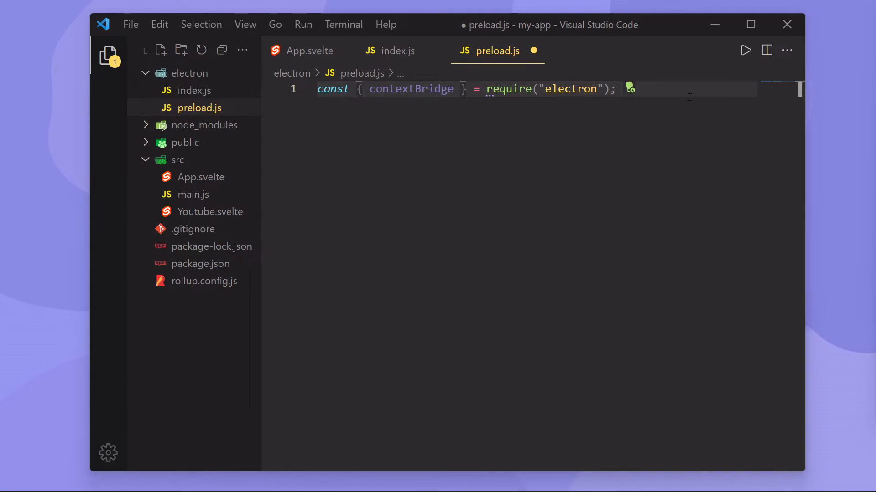
key("Enter")
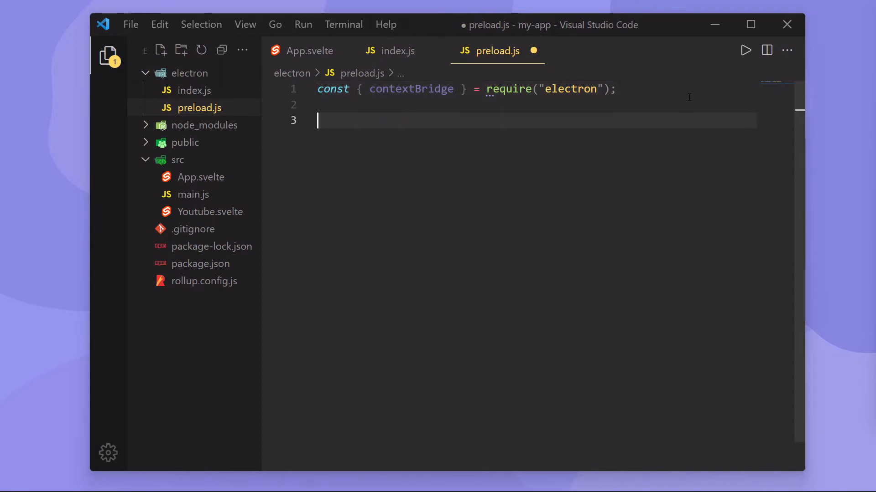
Declare an empty const API = { } object in preload.js.
type("const")
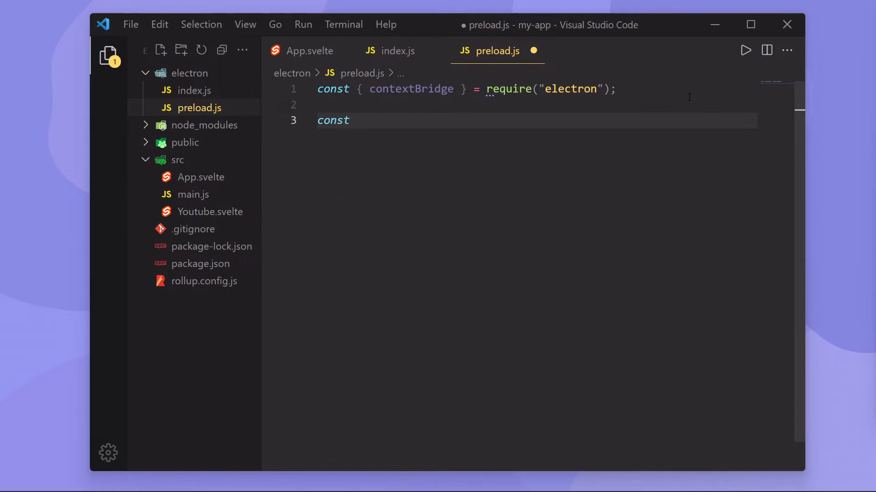
type("API")
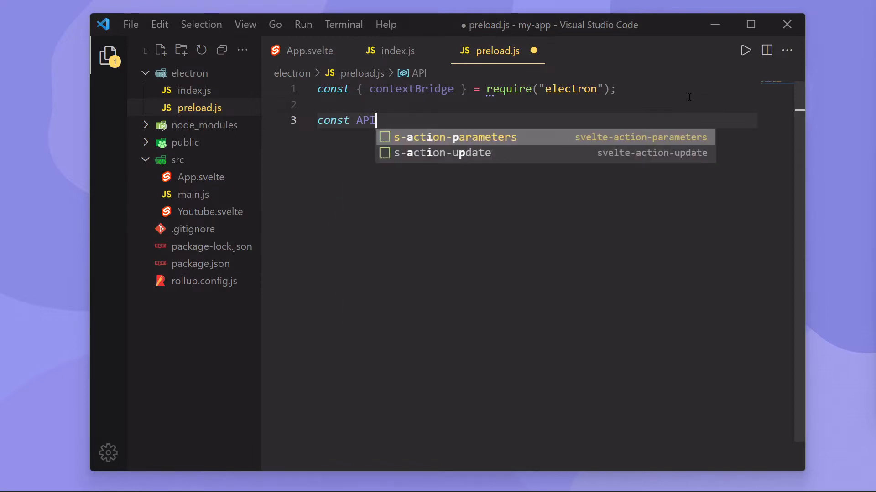
type("= {")
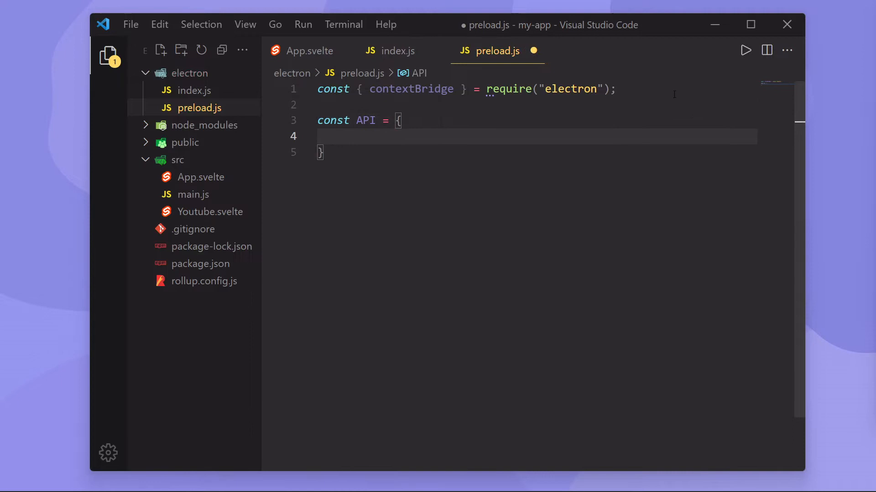
mouse_move(422, 162)
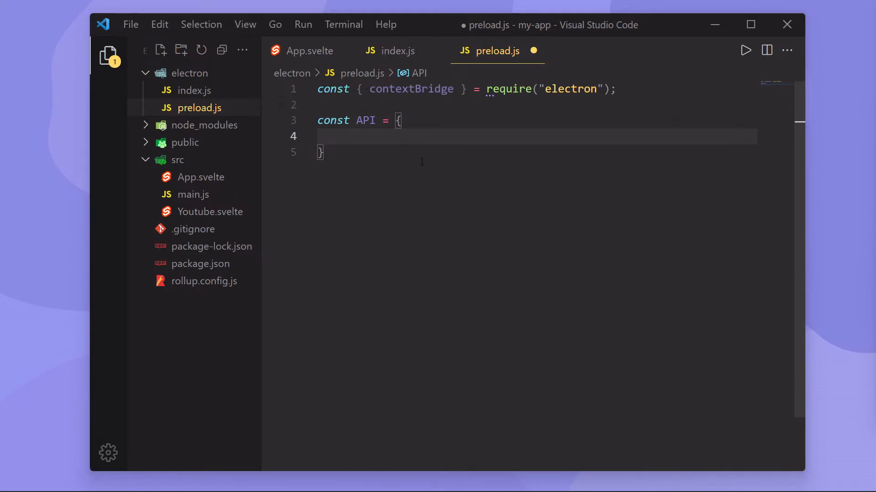
type("e")
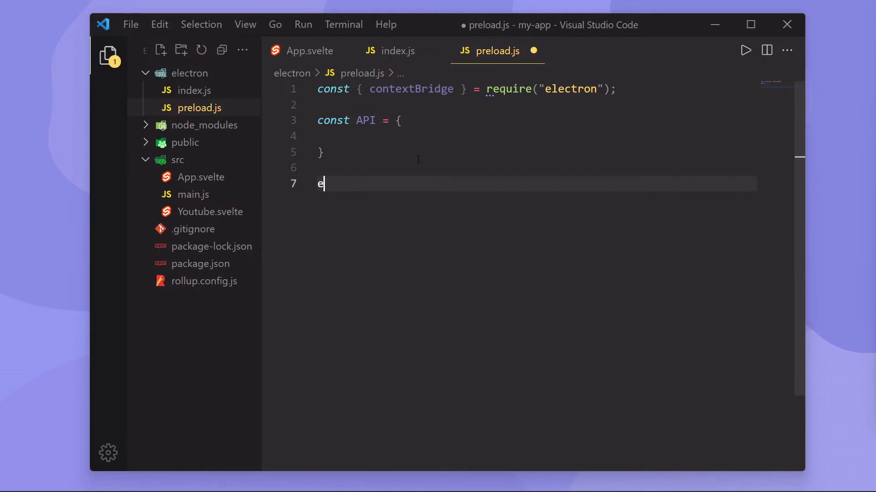
type("n")
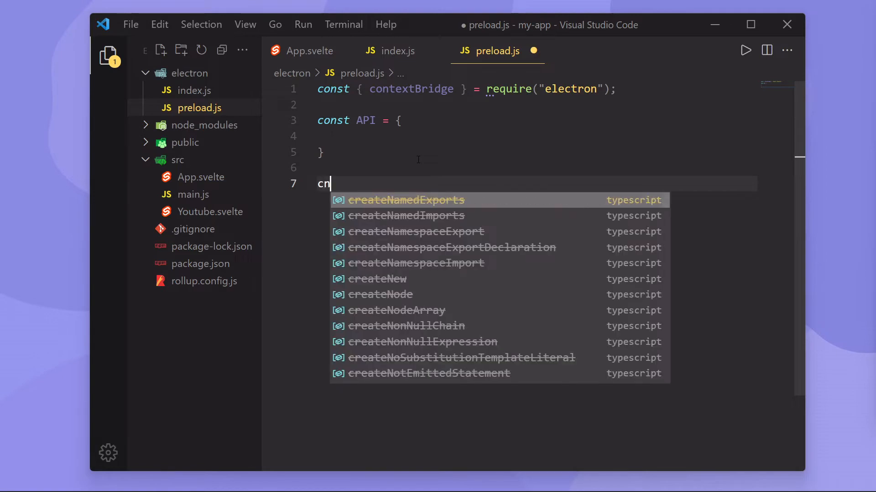
Expose the API object as "api" via contextBridge.exposeInMainWorld("api", API).
type("contextBridge.exposeInMainWorld")
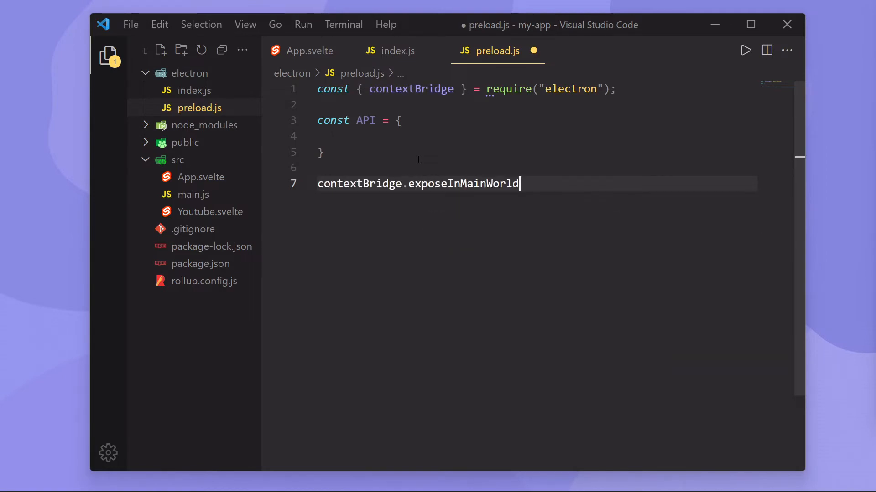
type("(")
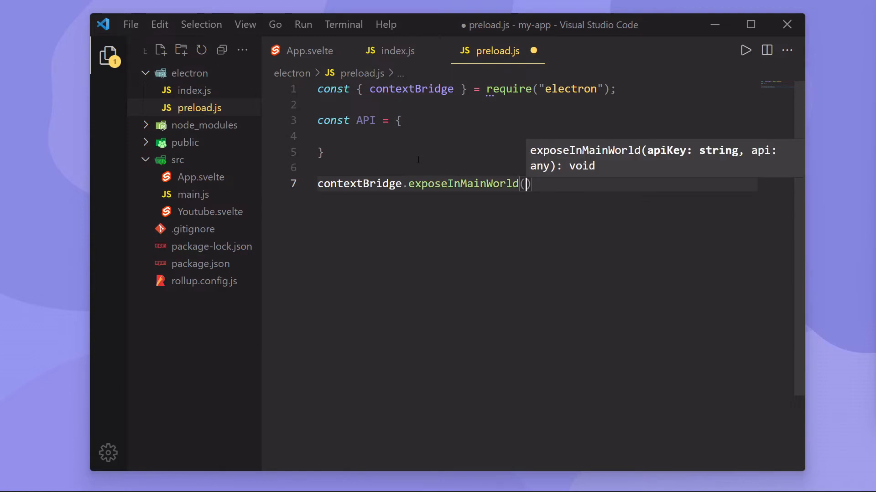
type("\"")
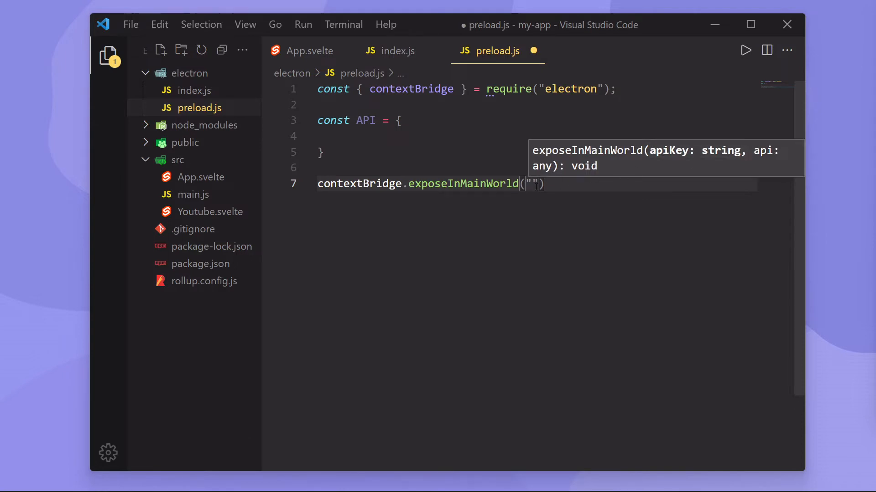
type("api")
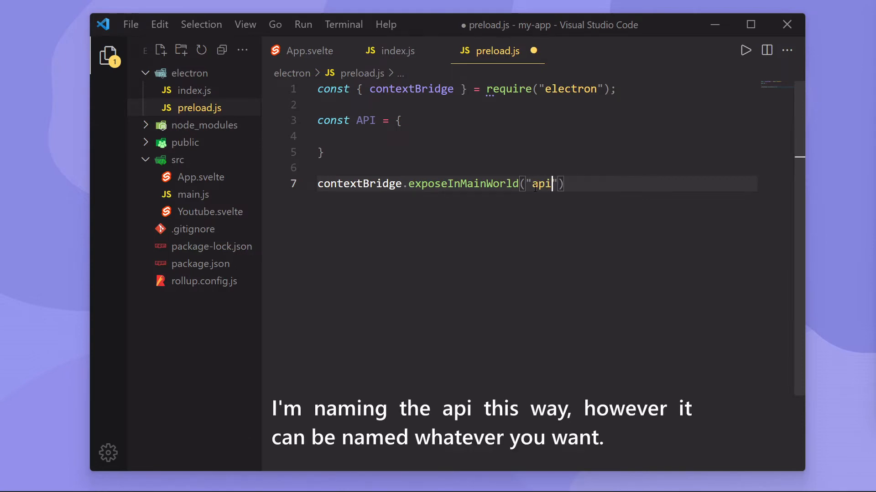
type(",")
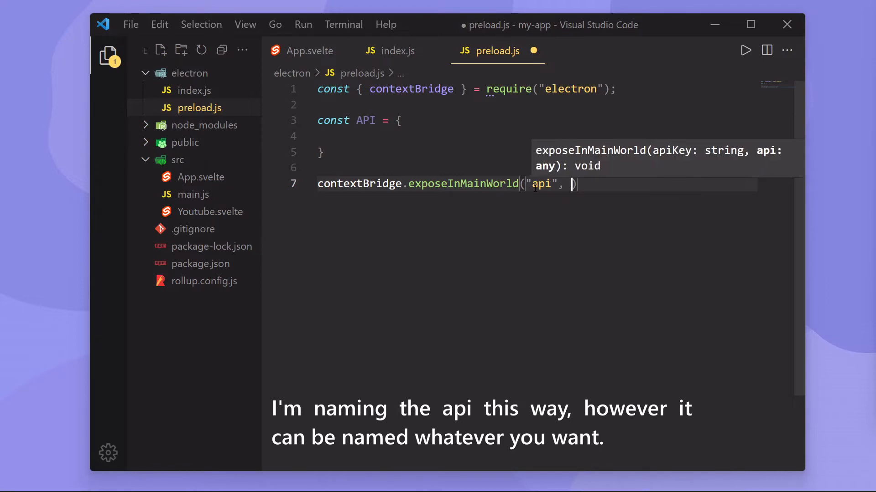
type("A")
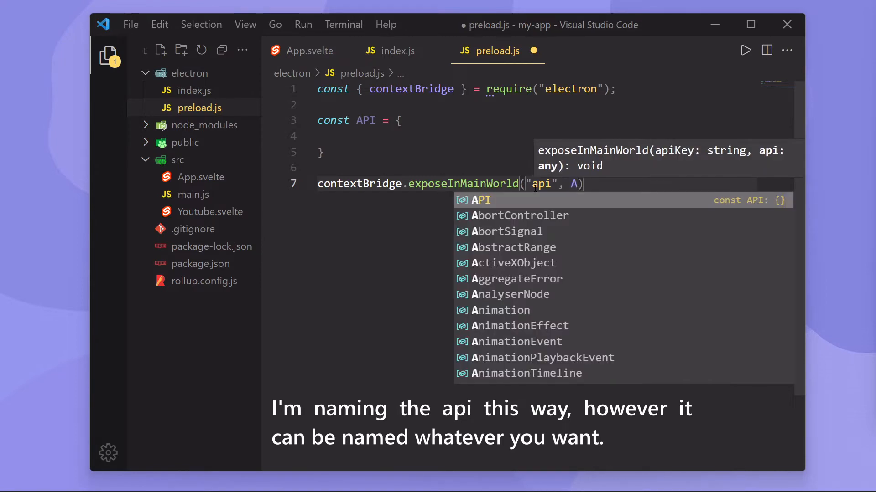
type("PI")
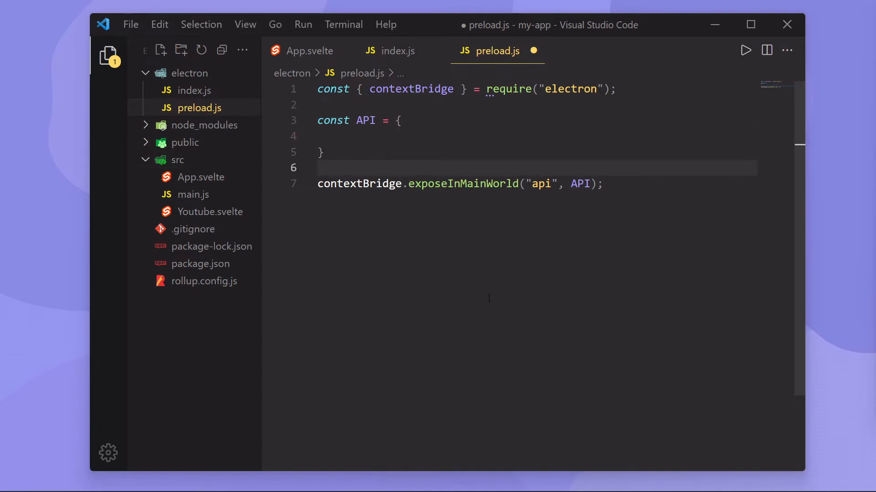
type("window")
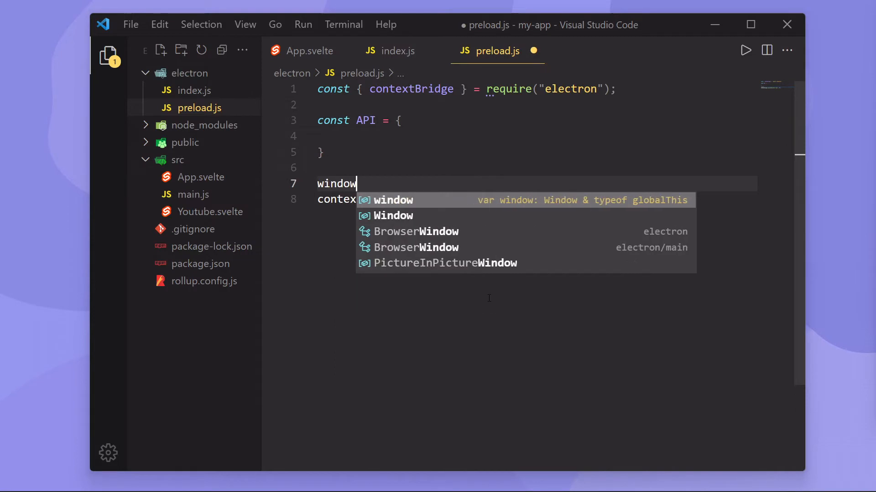
type(".A")
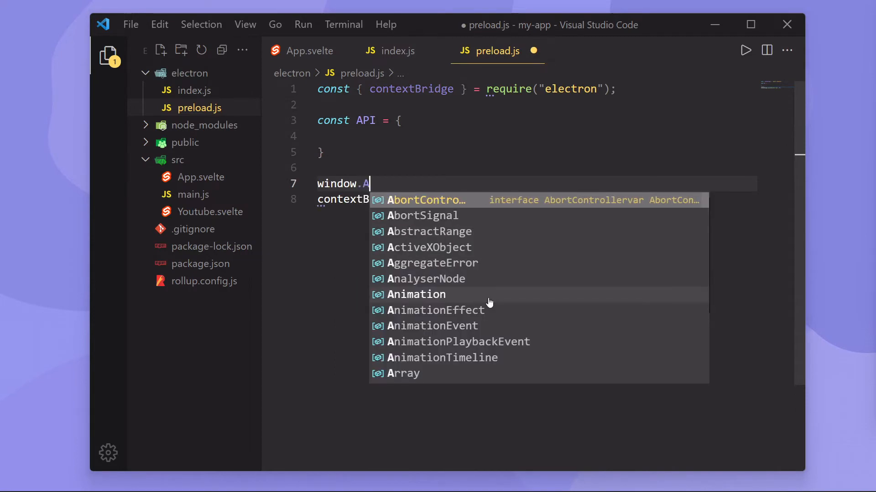
type("pi';")
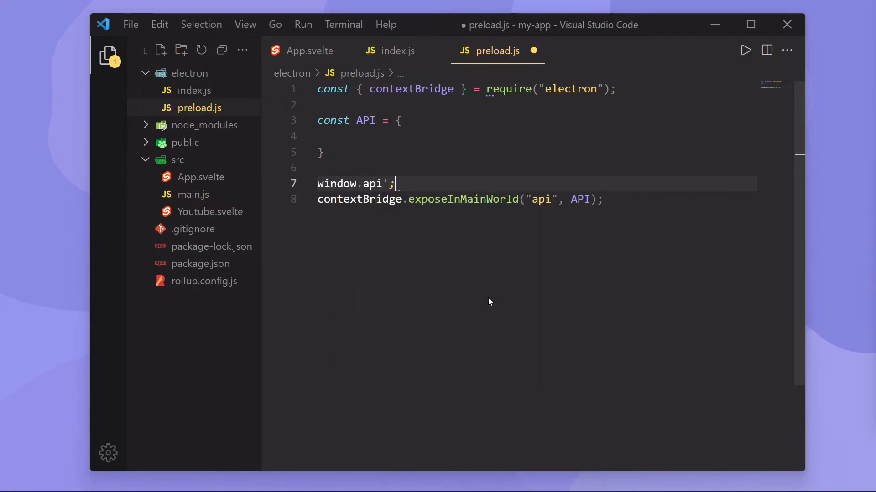
key("Backspace")
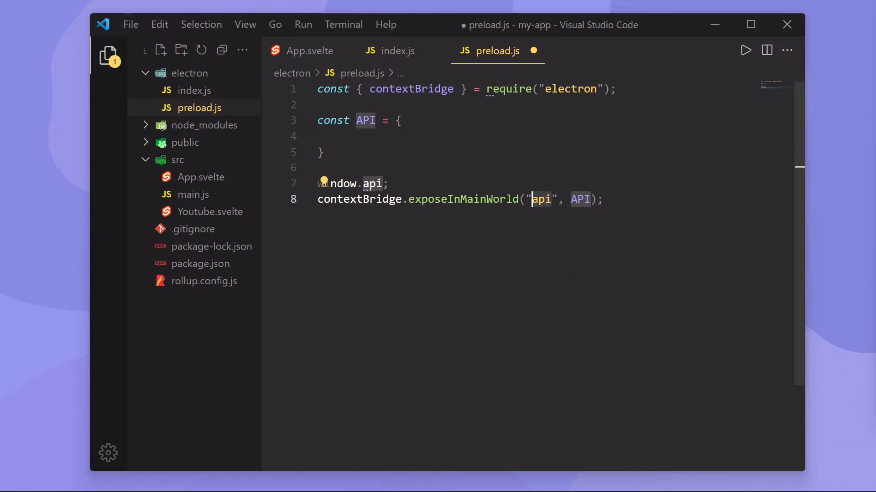
type("hello")
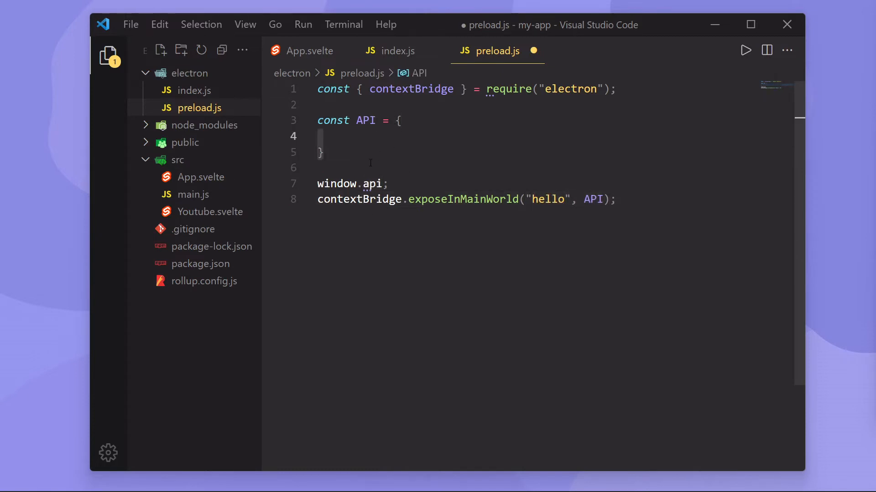
type("h")
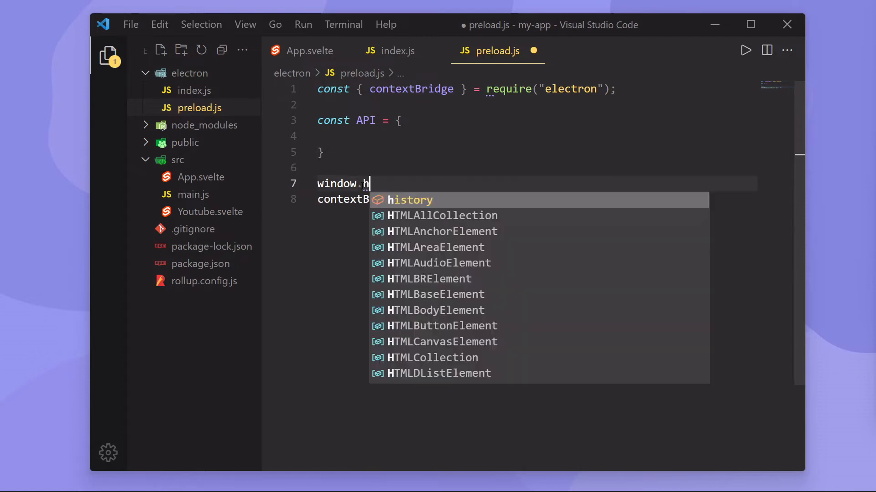
type("ello\", API);")
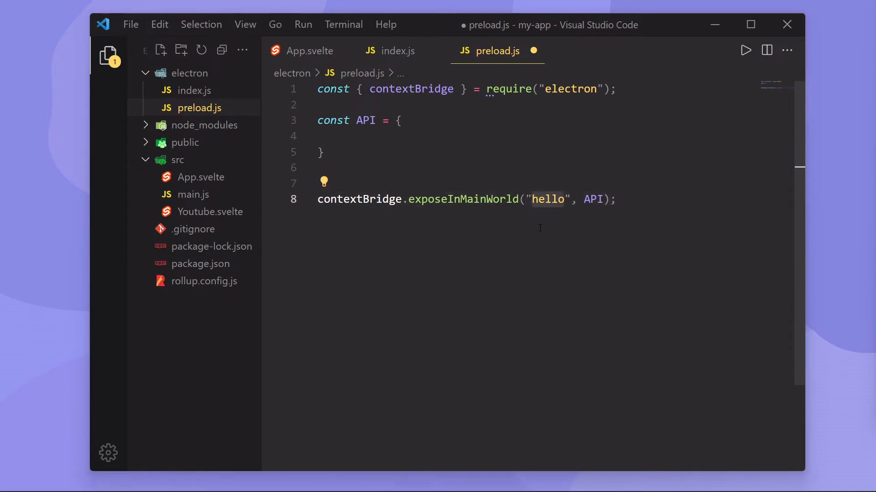
type("api")
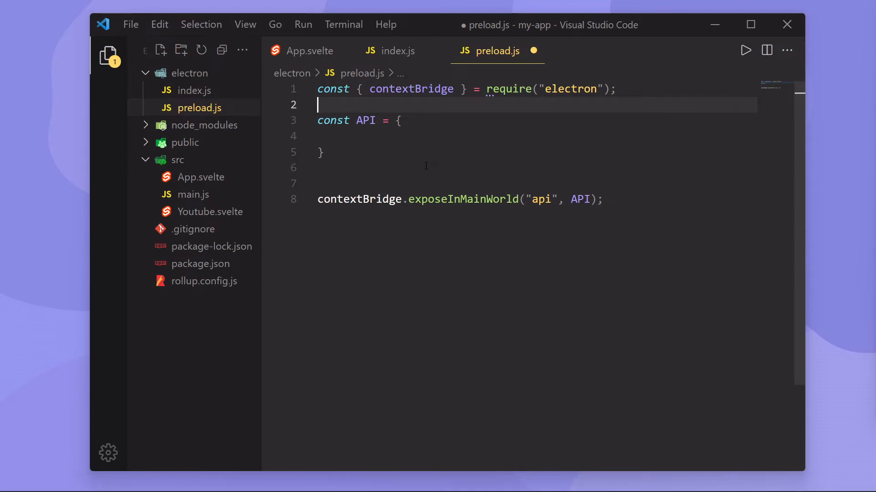
Add const { cpus, totalmem } = require("os"); as preload.js's second line.
key("Enter")
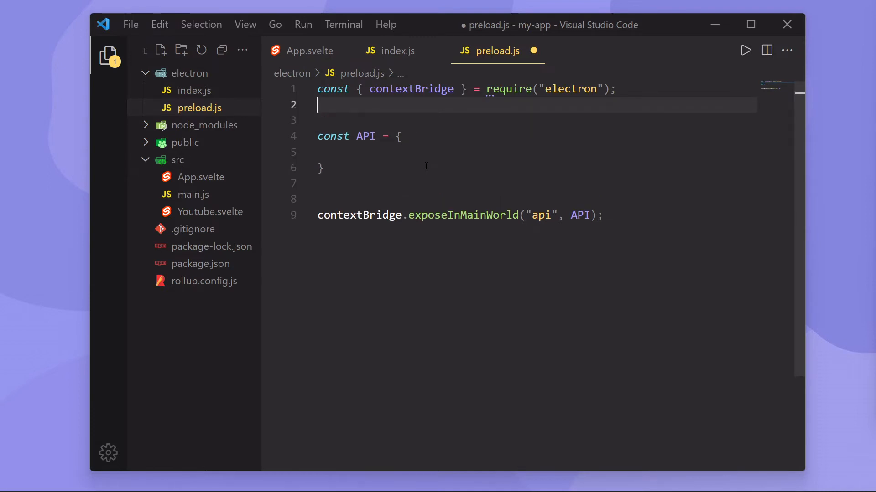
type("c")
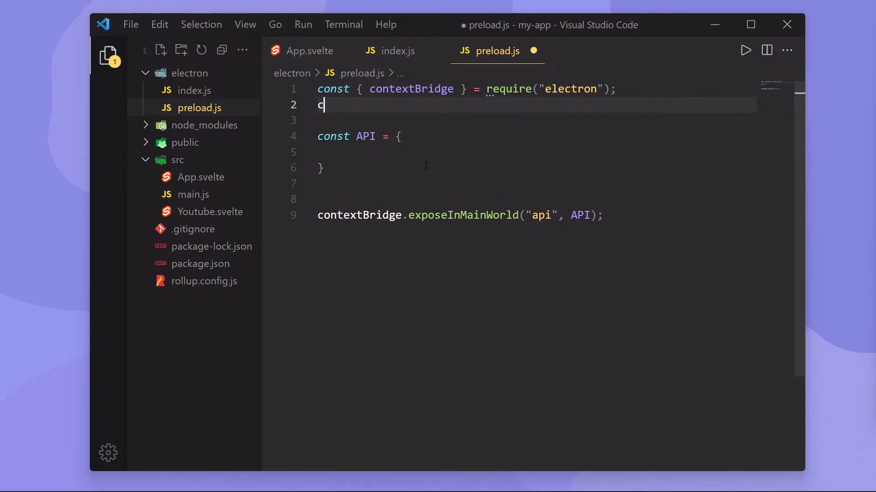
type("onst { p")
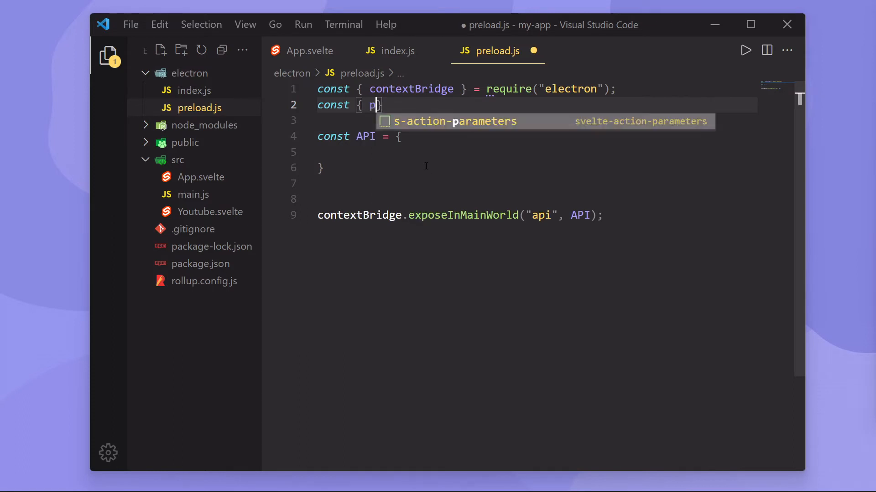
type("latform,")
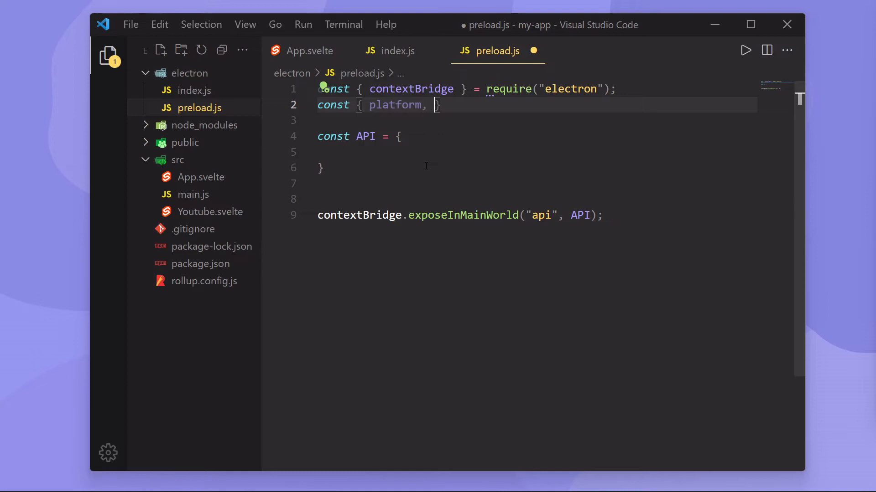
type("cpus")
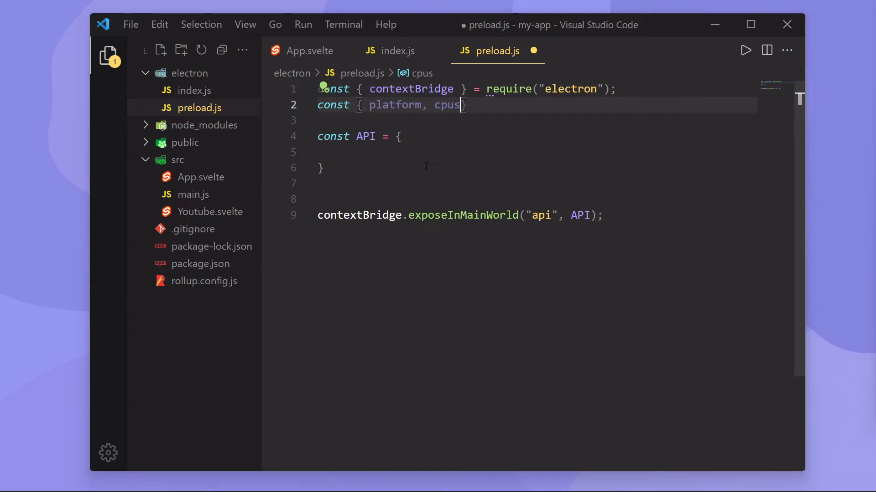
type(", totalmem")
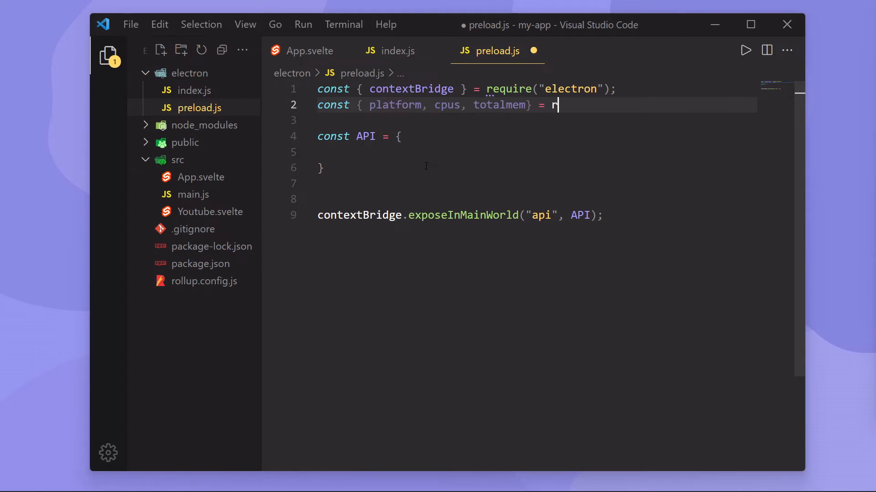
type("equire(\"\")")
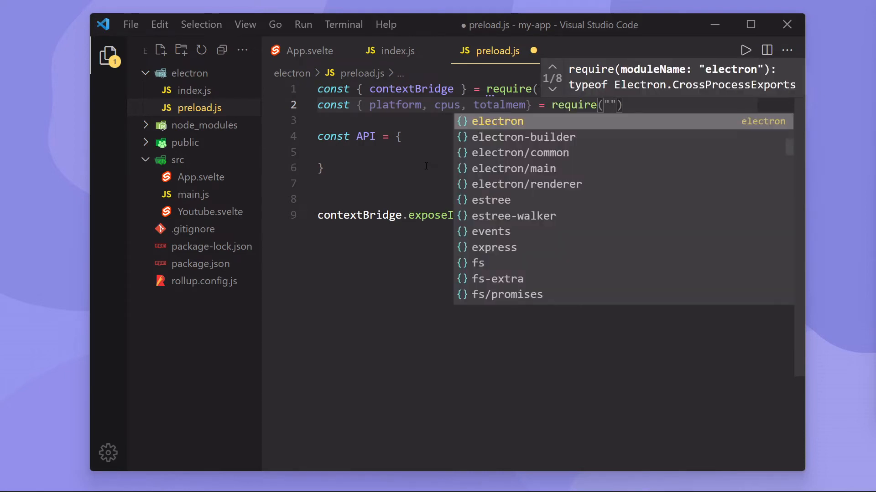
type("os")
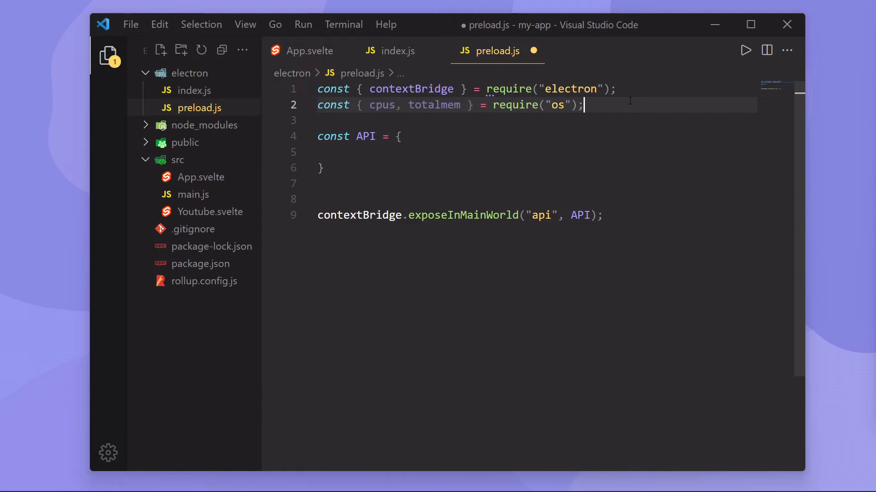
mouse_move(550, 150)
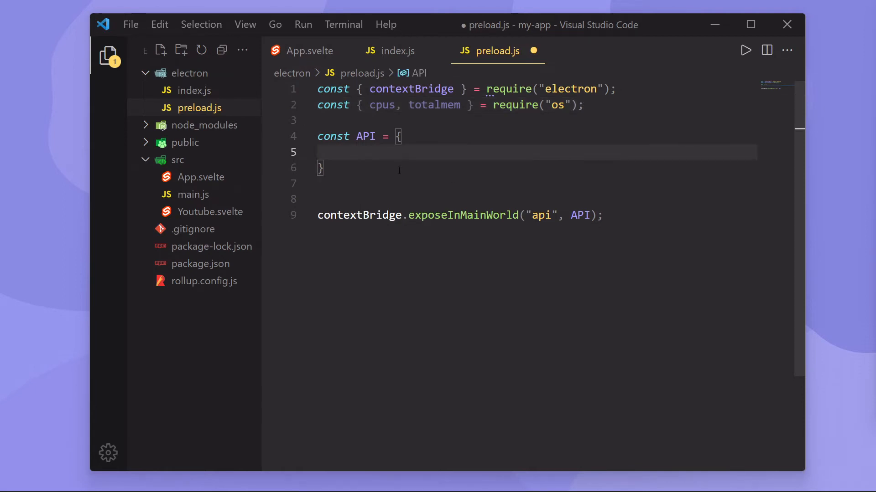
Fill the API object with cpus: cpus() and getMemory: () => totalmem(), then save.
type("cpus: cpus")
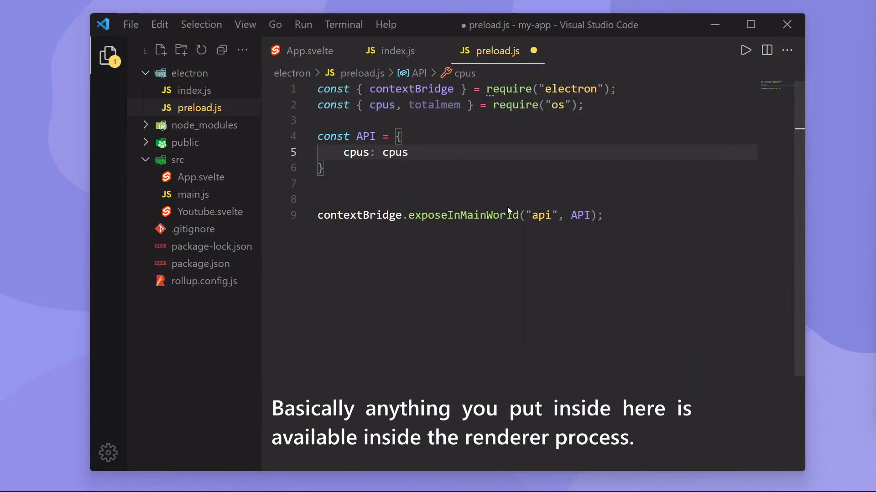
type("(),")
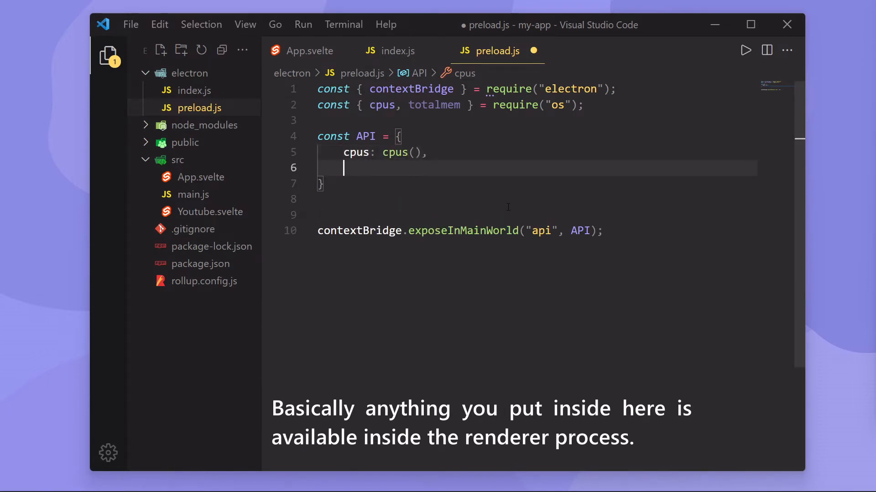
type("getMe")
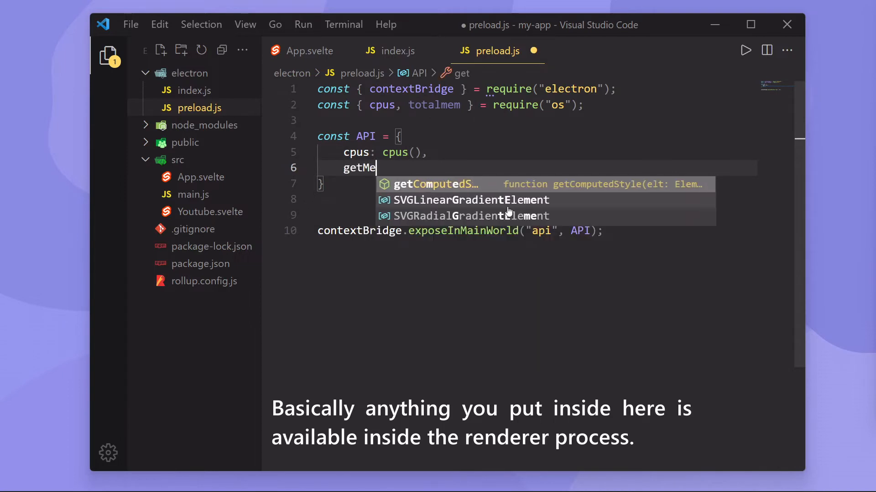
type("mory:")
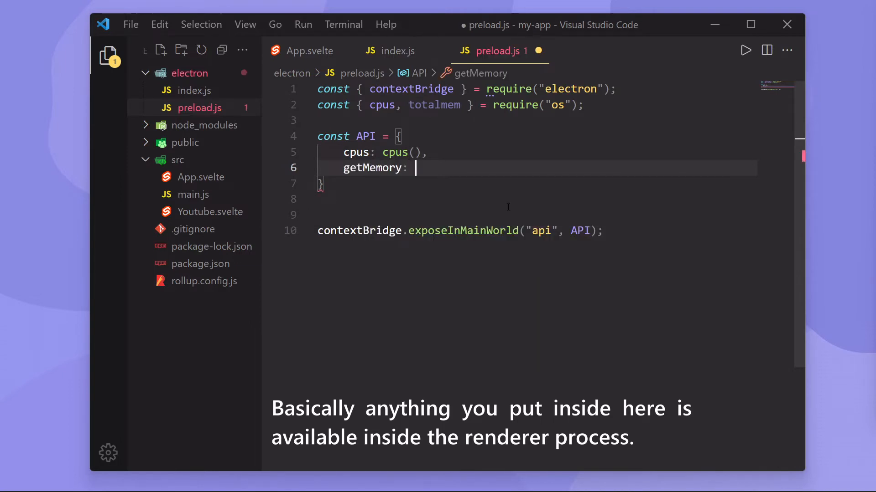
type("totalmem")
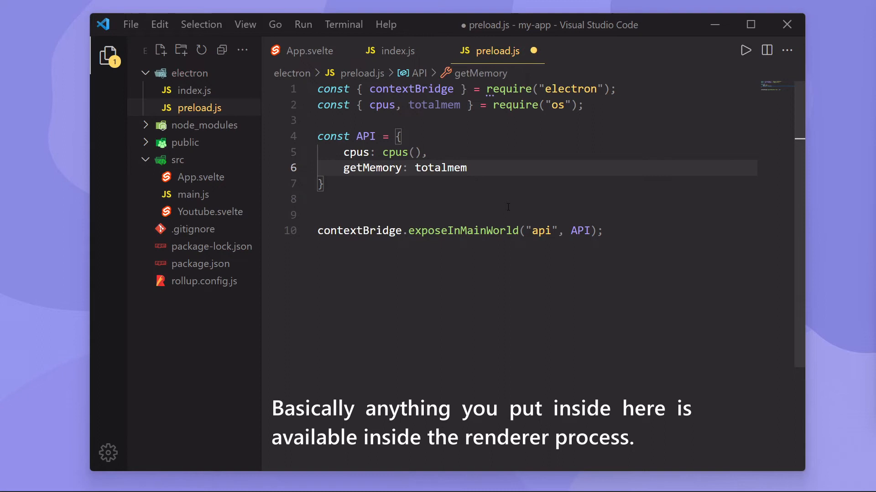
type("{")
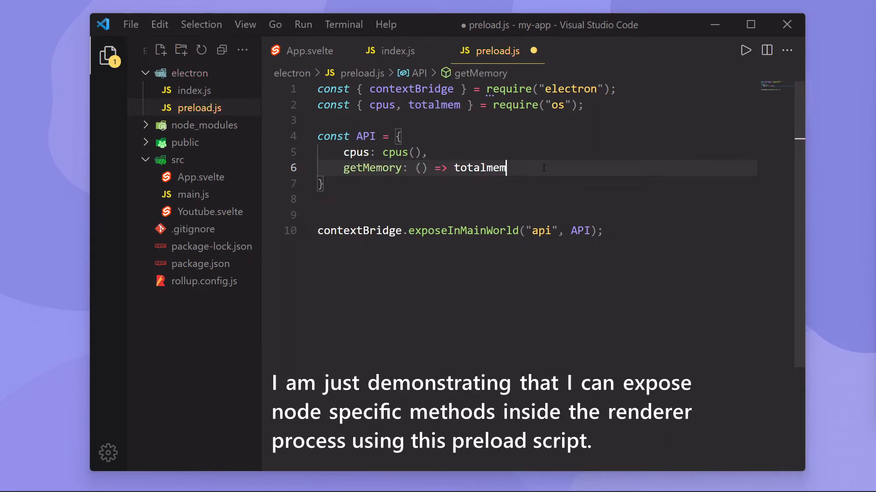
type("(),")
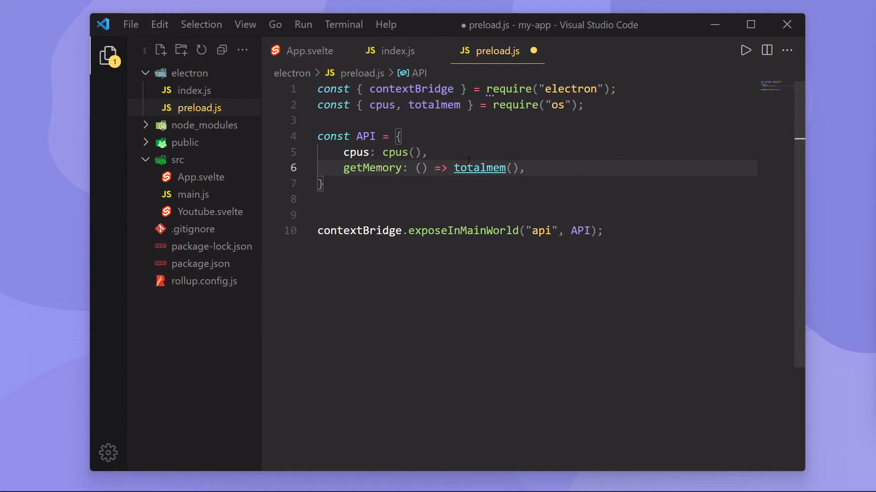
key("ctrl+s")
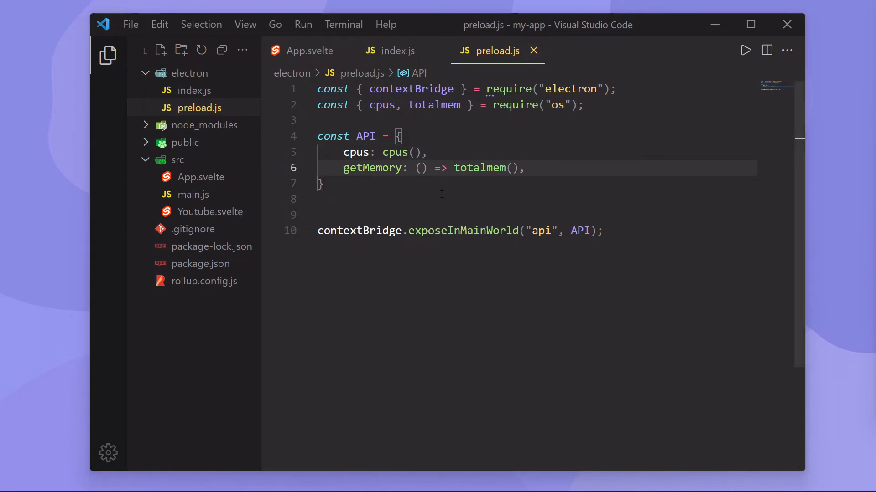
mouse_move(394, 51)
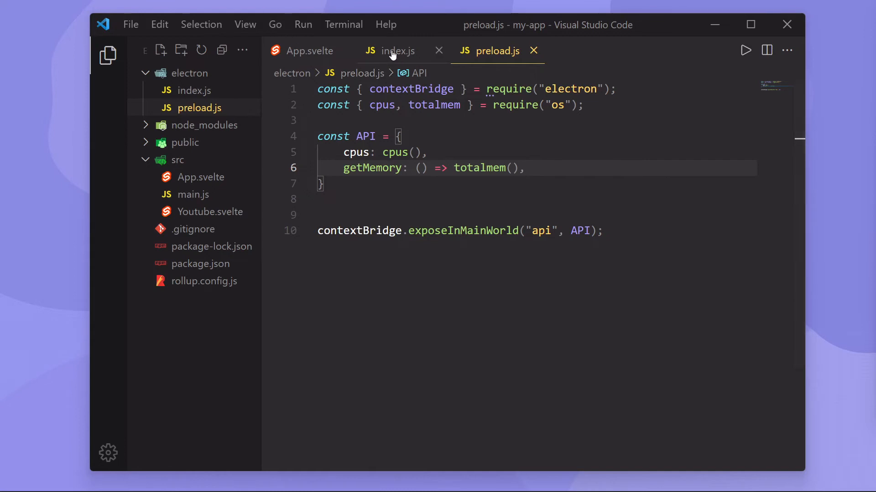
In index.js, set BrowserWindow webPreferences preload to join(__dirname, "./preload.js").
left_click(398, 50)
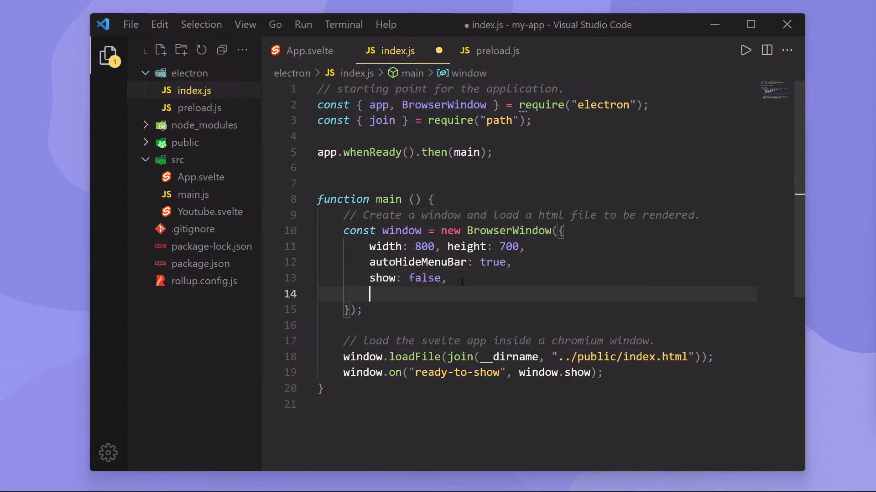
type("w")
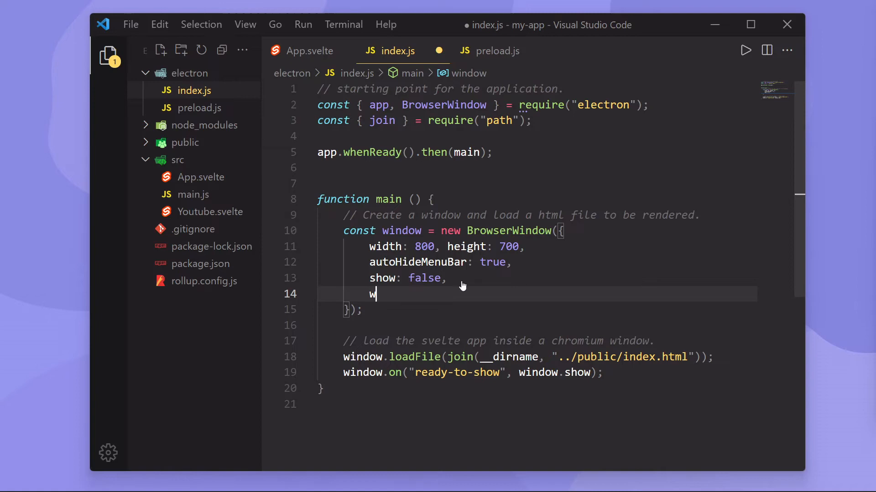
type("ebPreferences:")
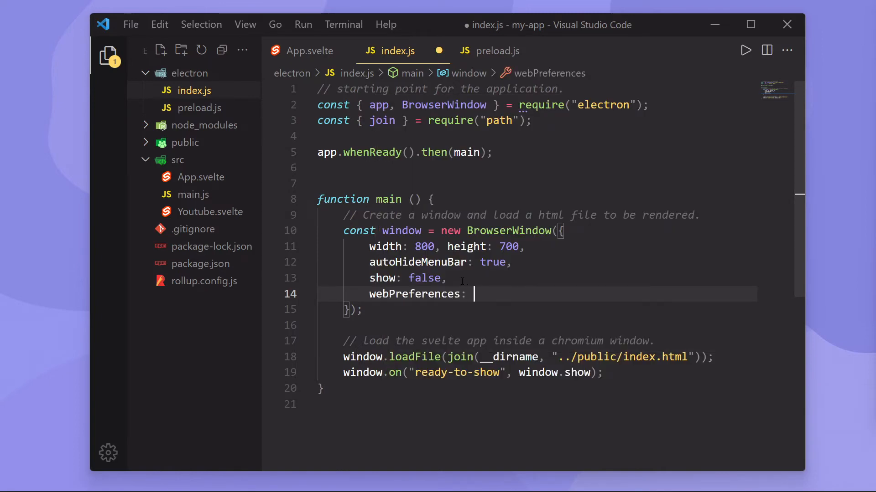
type("{")
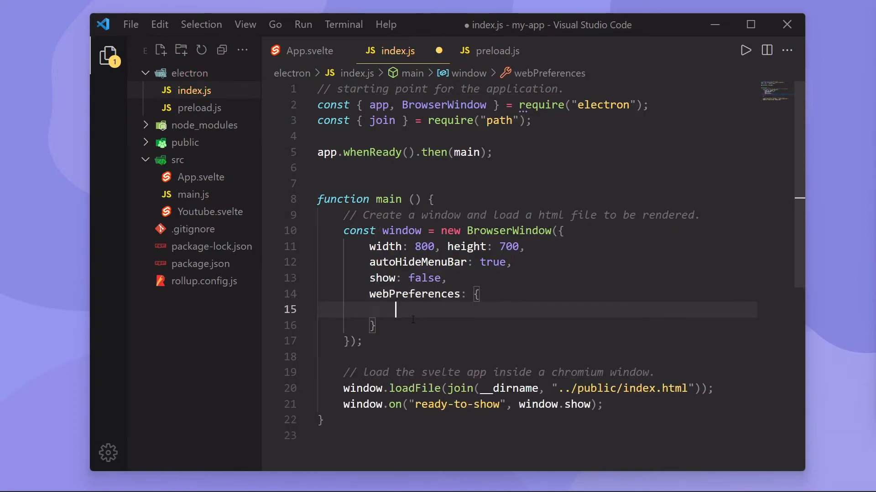
type("preload:")
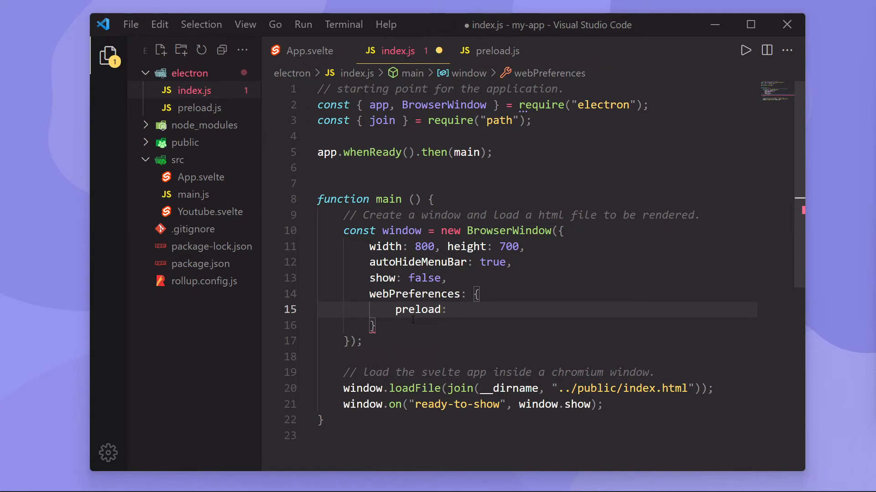
type("join()")
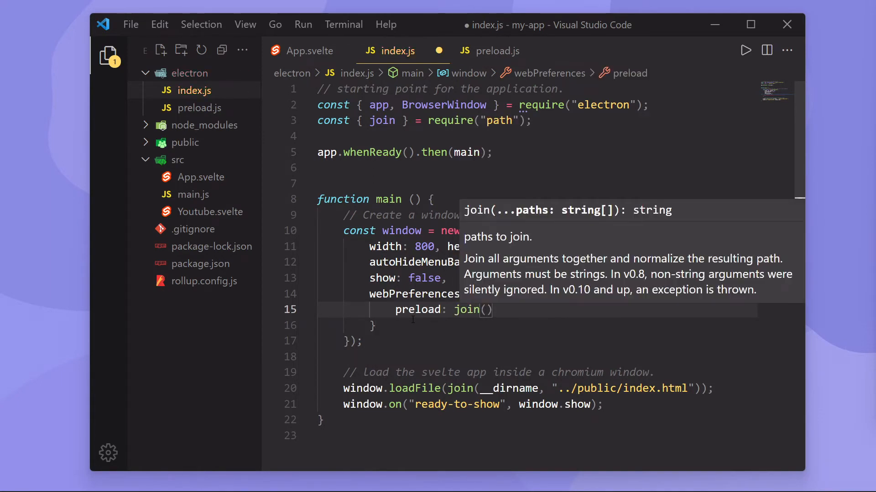
type("__dirname")
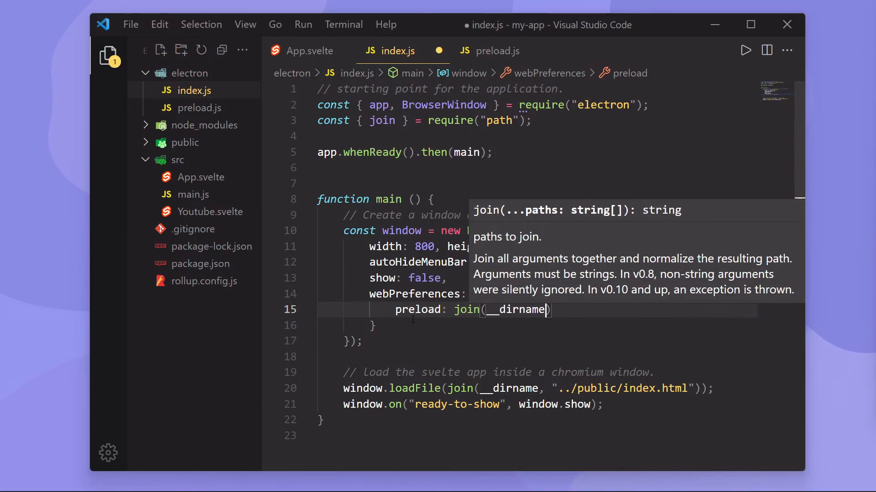
type(", \"./")
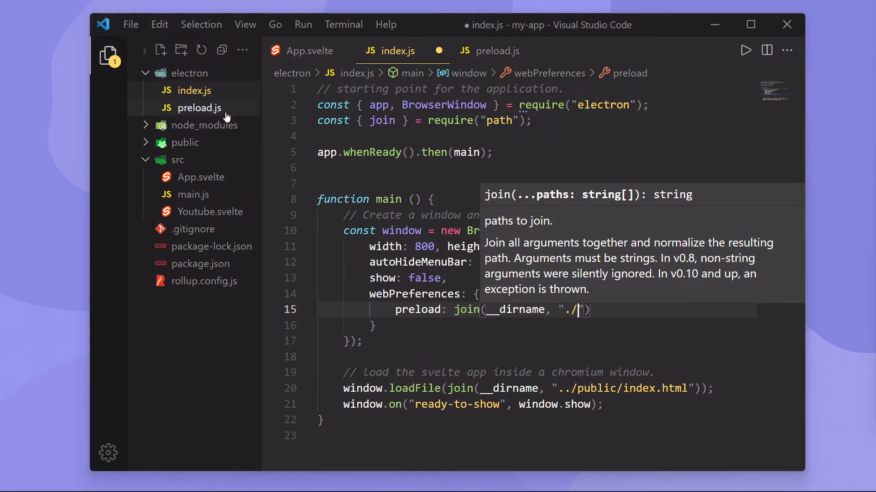
type("preloads.")
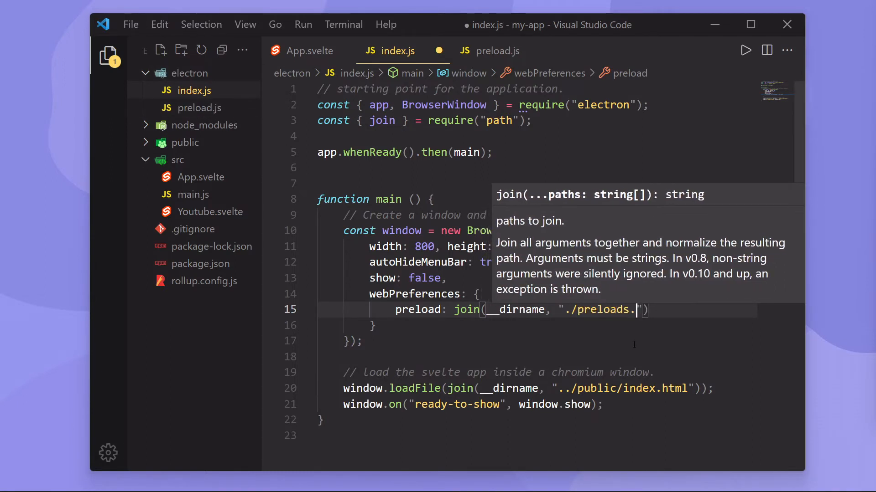
type("js\"),")
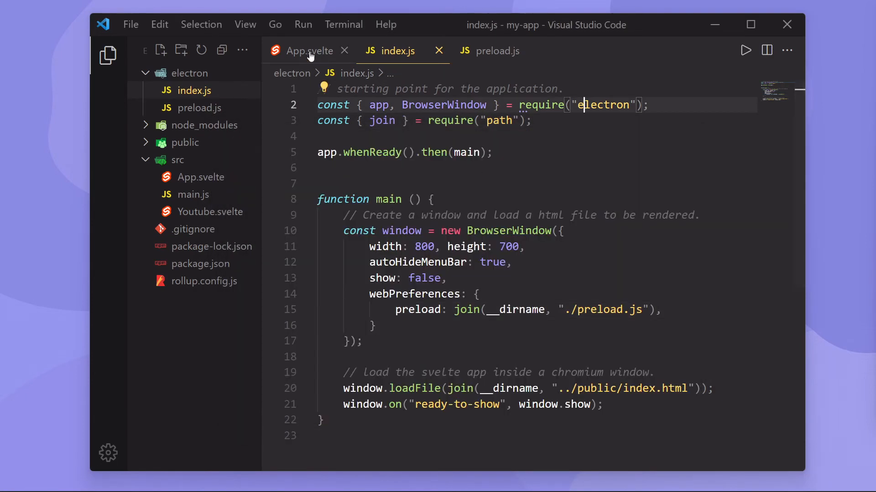
left_click(308, 51)
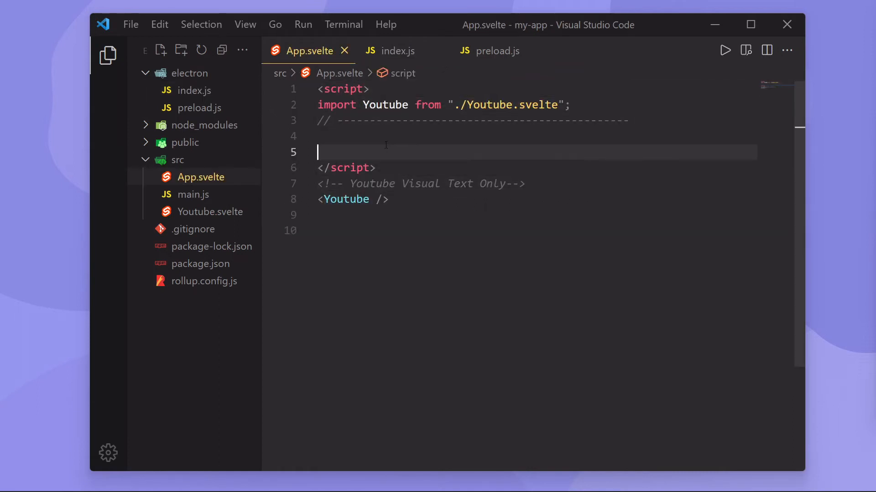
Add console.log(window.api) to App.svelte, save it, and view preload.js.
type("consol")
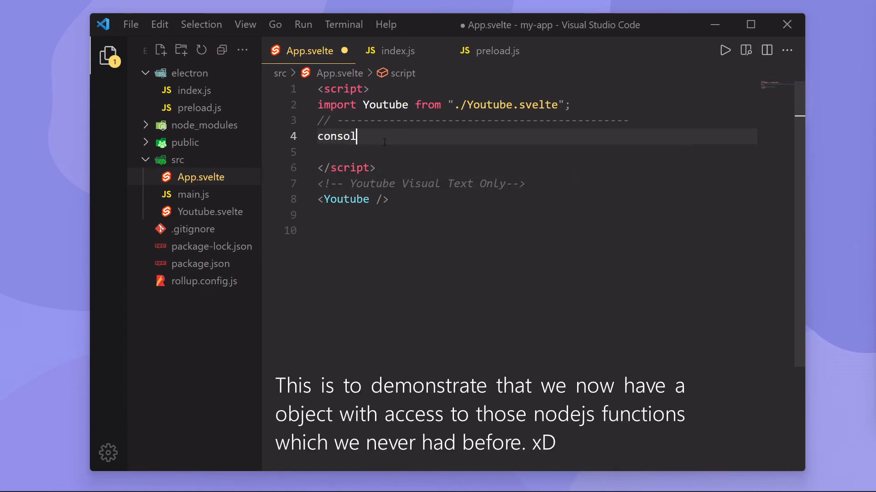
type(".log(window)")
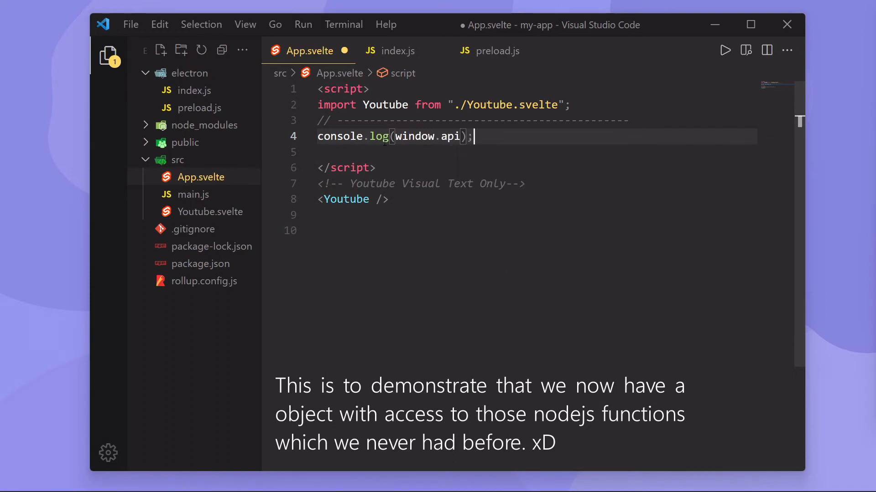
key("ctrl+s")
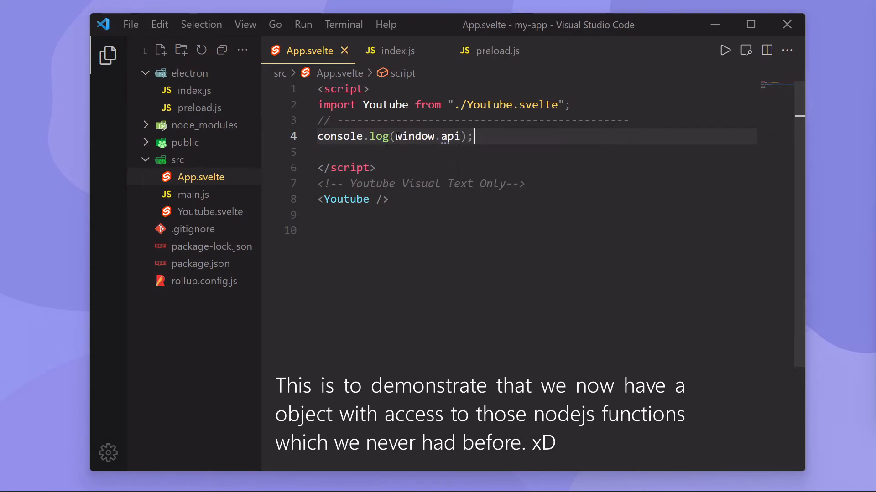
mouse_move(494, 51)
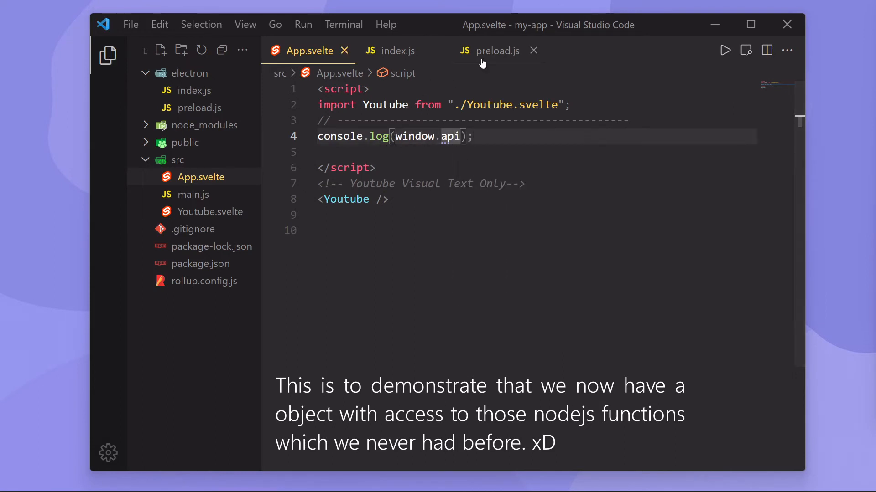
left_click(496, 50)
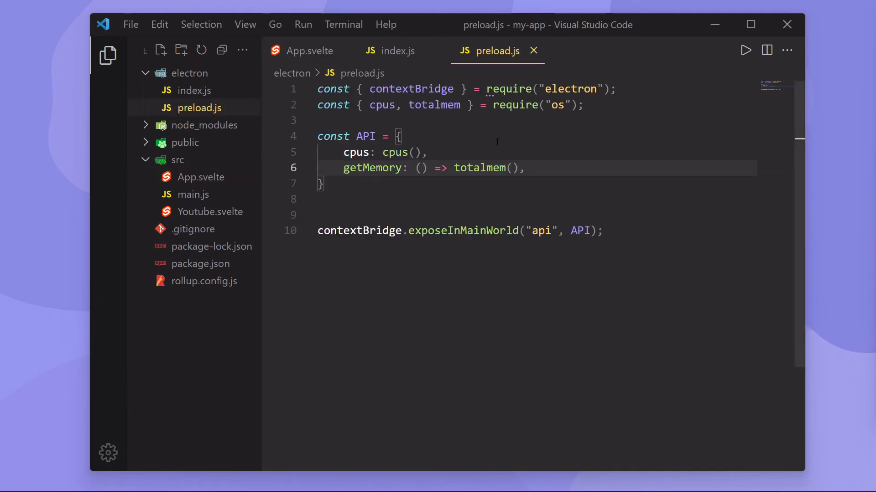
left_click(540, 230)
type("npm")
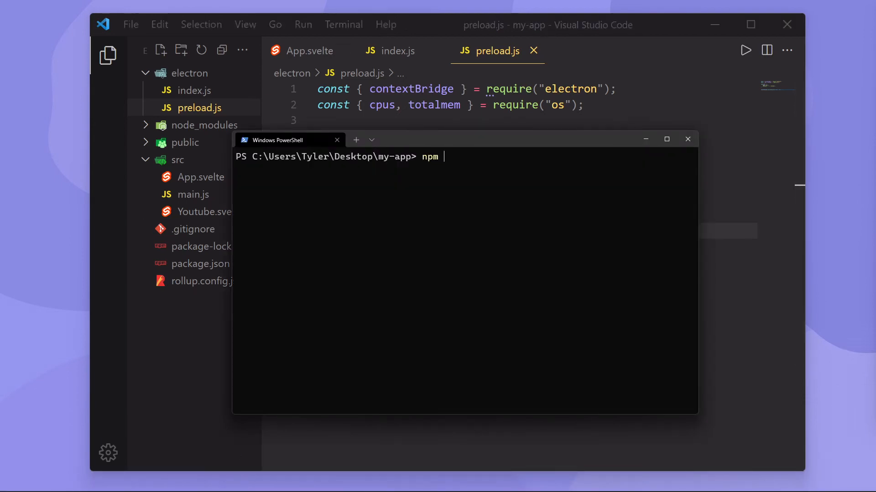
Launch the app with npm run dev and place DevTools beside the app window.
type("run dev")
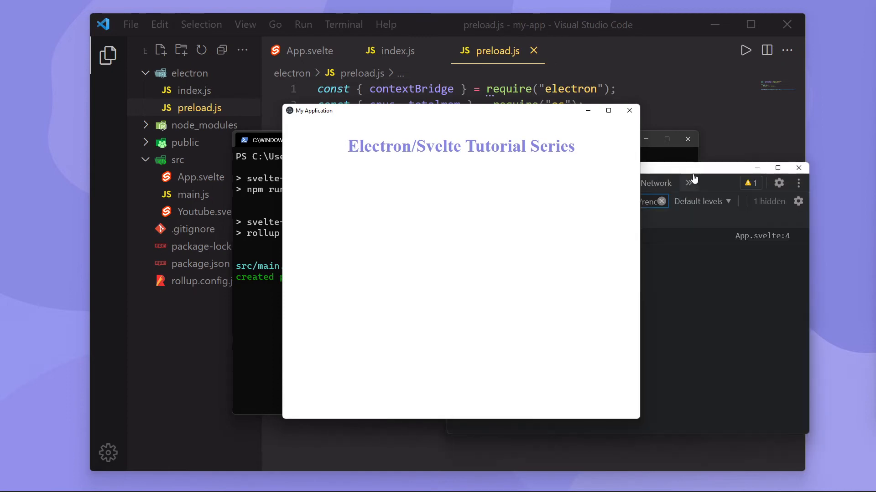
left_click_drag(460, 110, 414, 87)
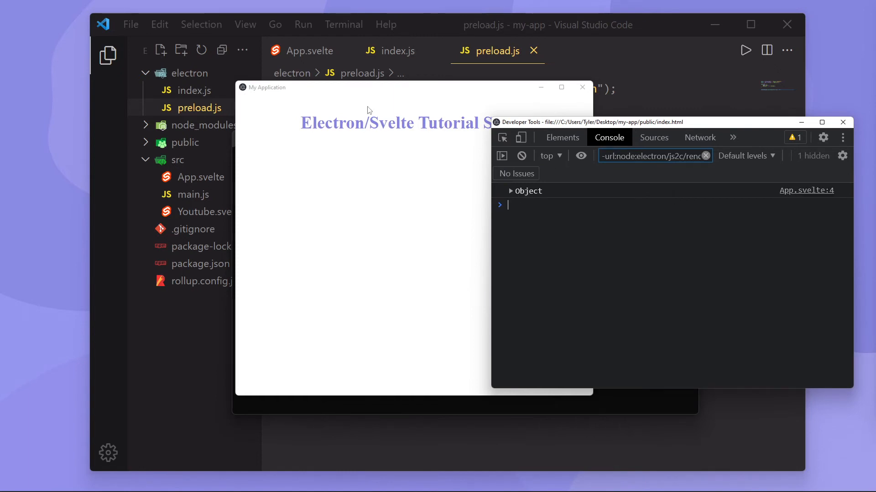
left_click(309, 50)
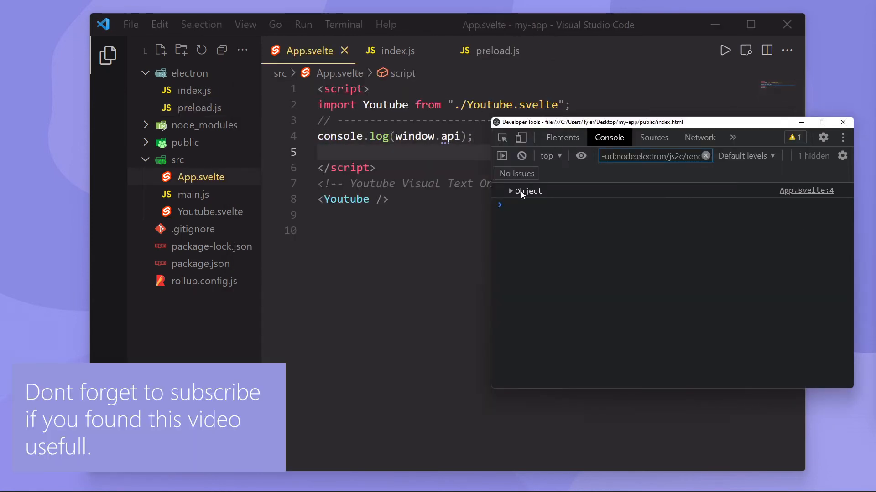
left_click(509, 190)
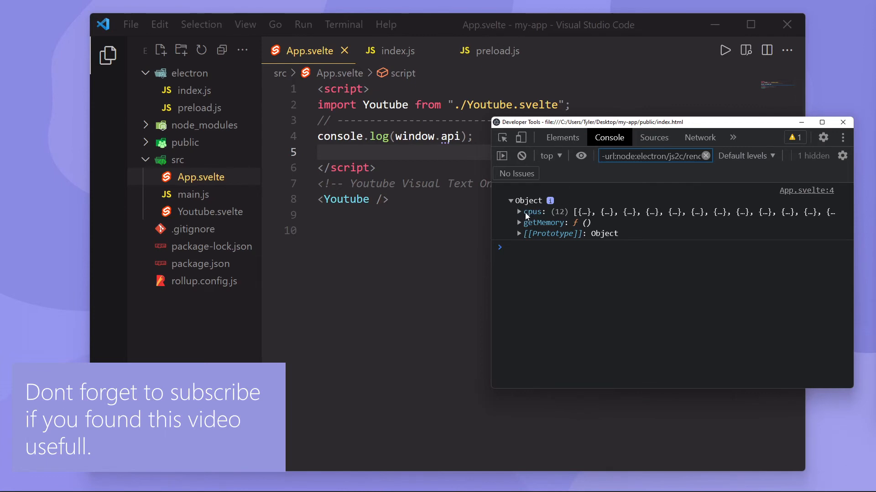
left_click(519, 212)
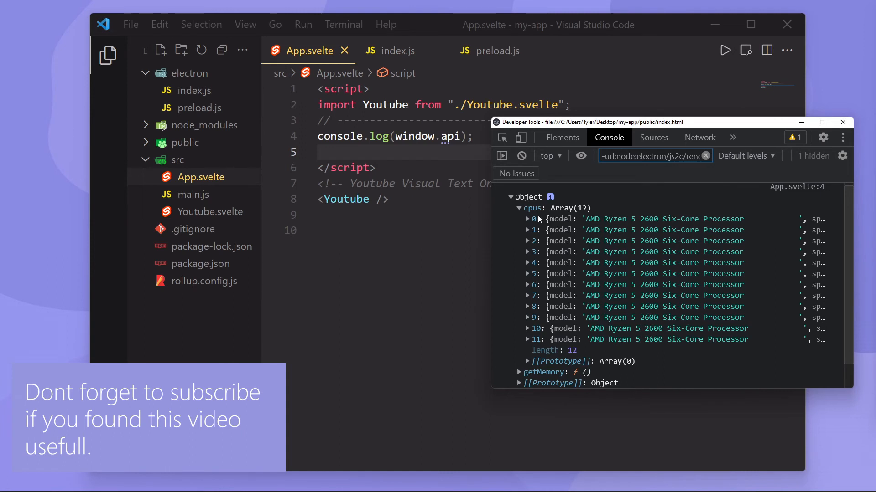
left_click(527, 218)
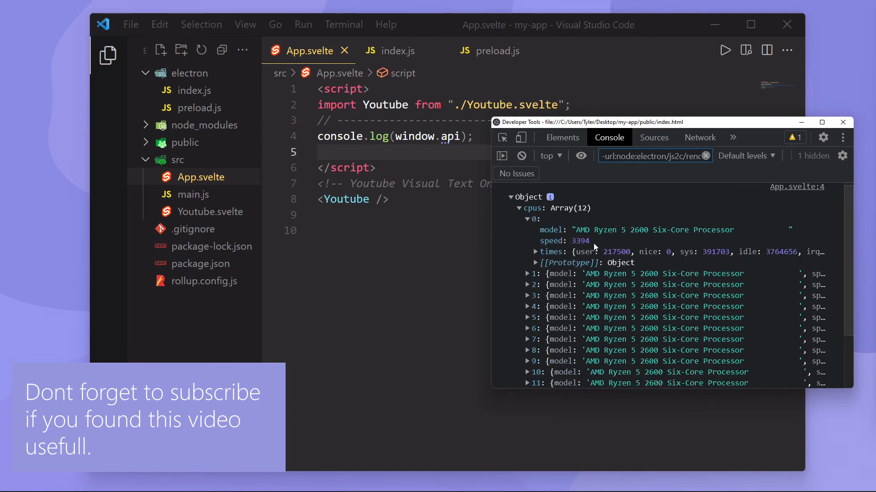
left_click(534, 252)
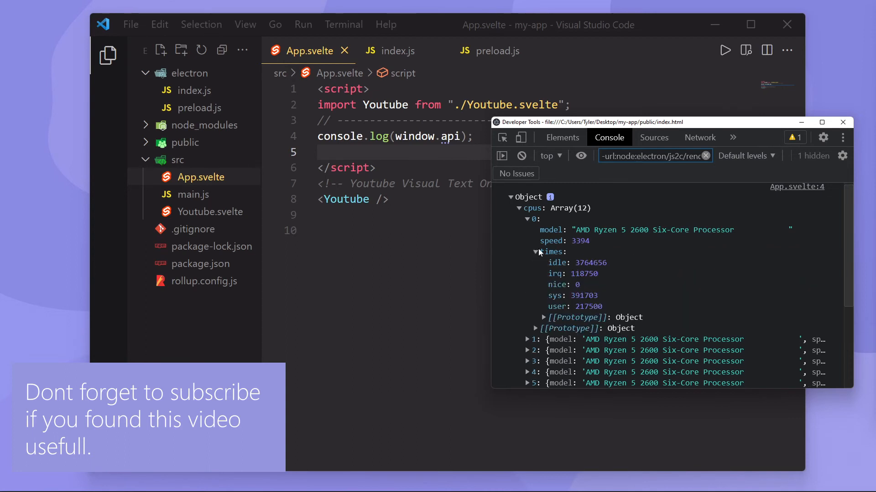
left_click(518, 208)
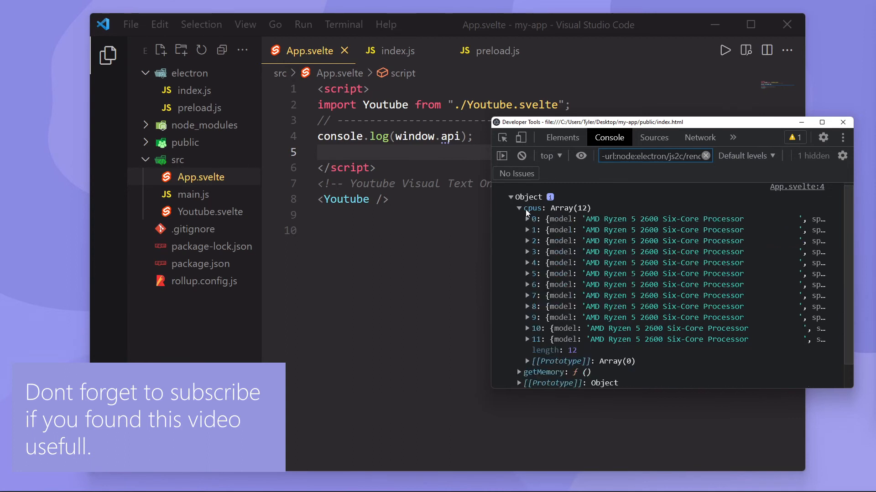
left_click(518, 209)
type("api")
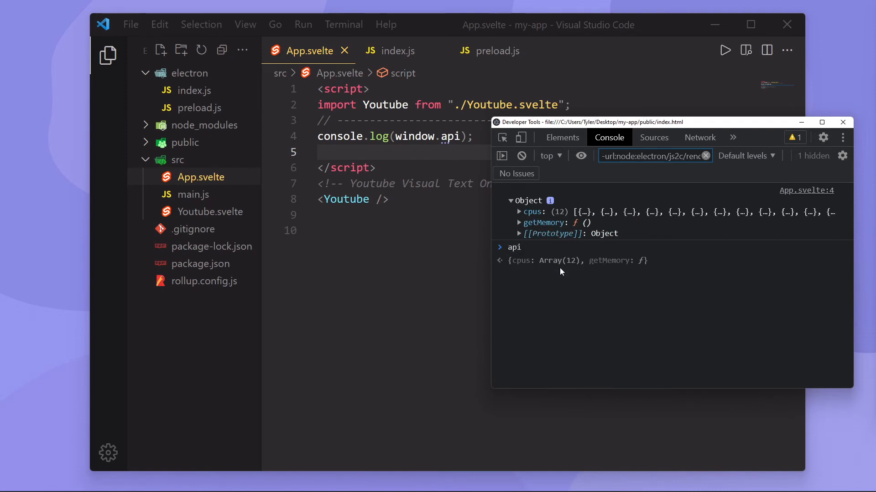
type(".getMemory")
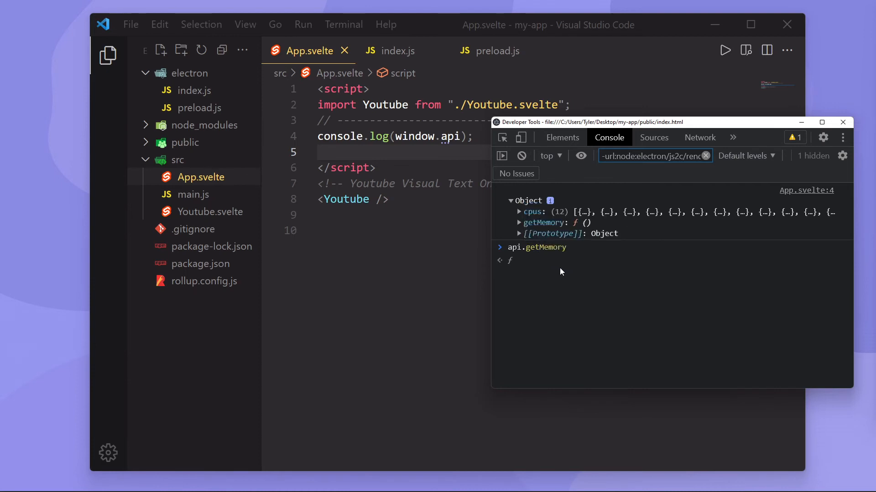
key("Enter")
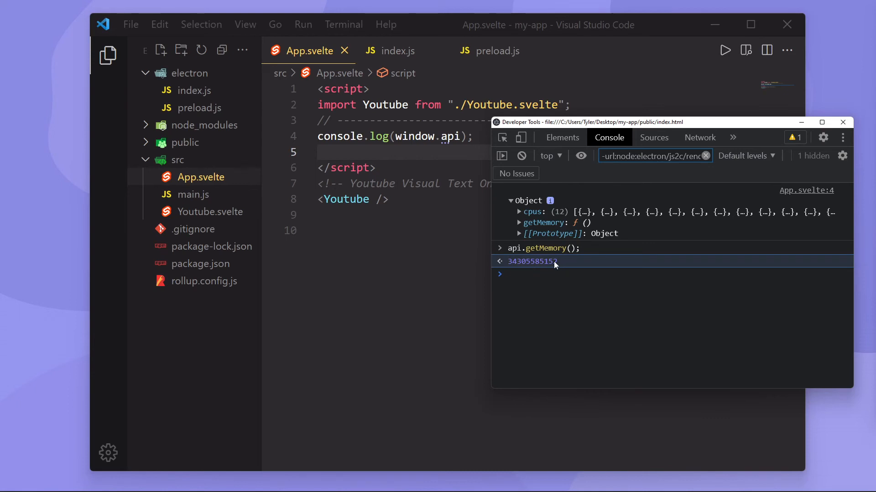
mouse_move(509, 266)
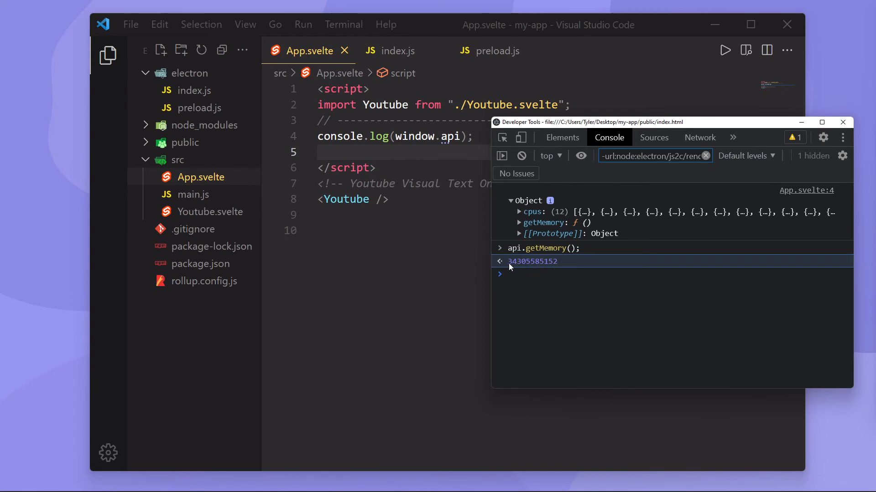
mouse_move(558, 127)
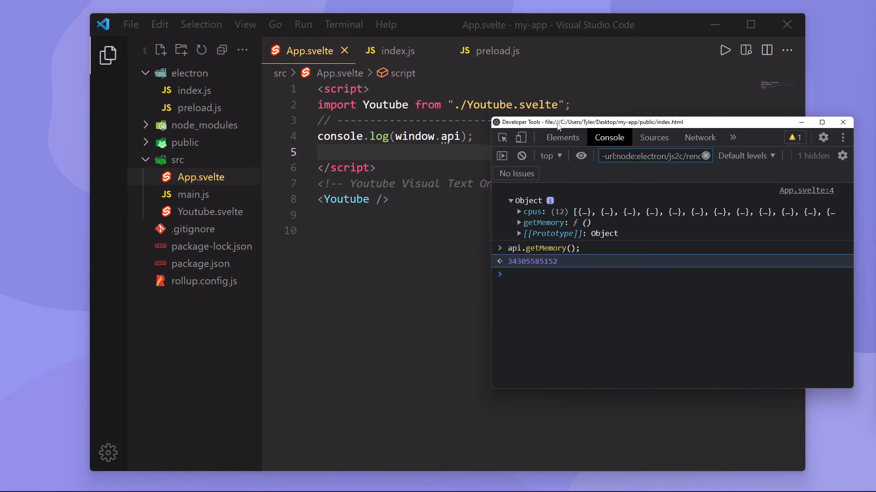
mouse_move(557, 127)
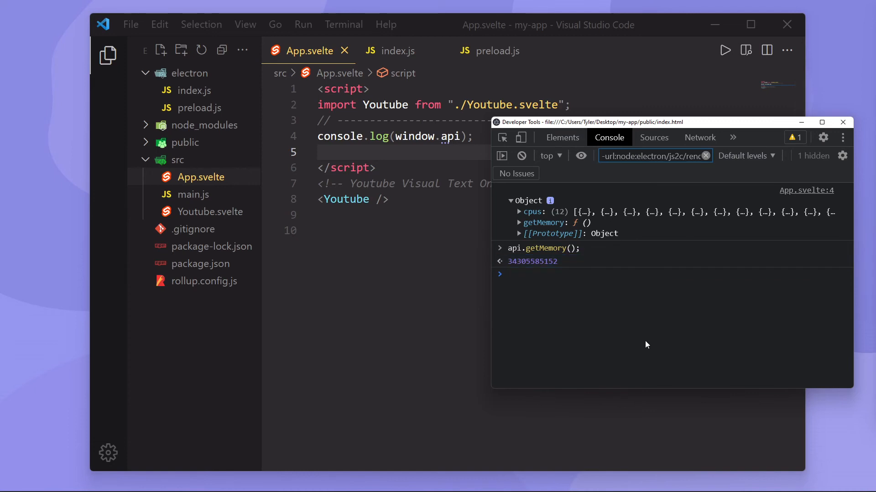
Run const os = require("os"); in the console, getting ReferenceError: require is not defined.
type("require")
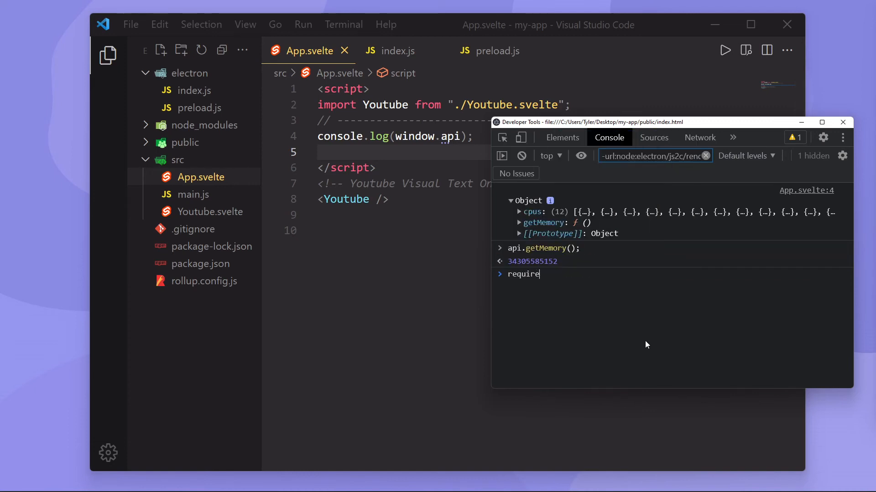
type("(\"os")
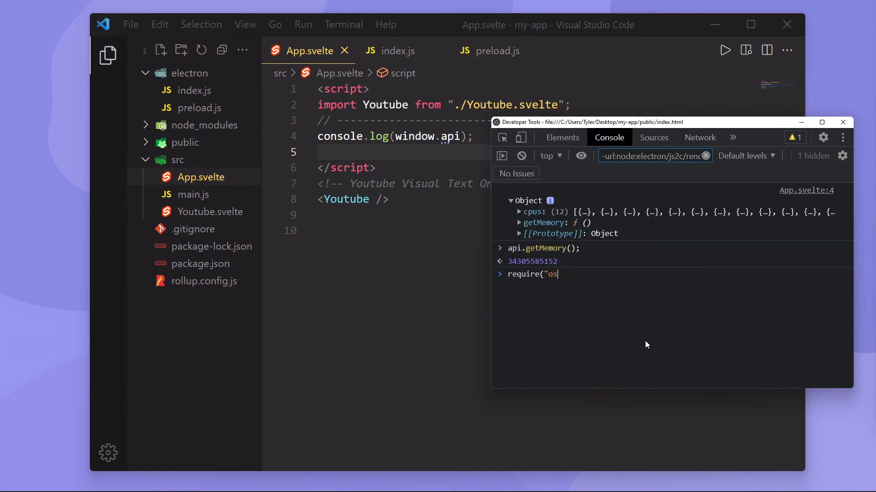
type("\")")
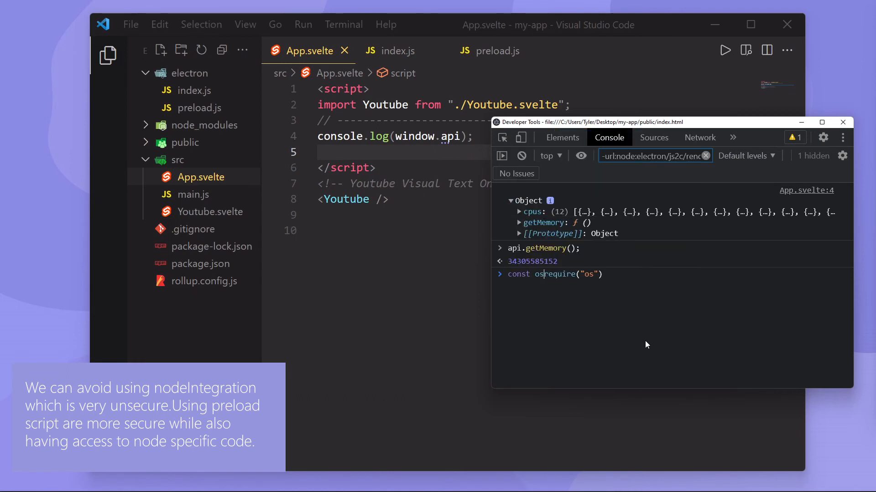
type("= require(\"os\");")
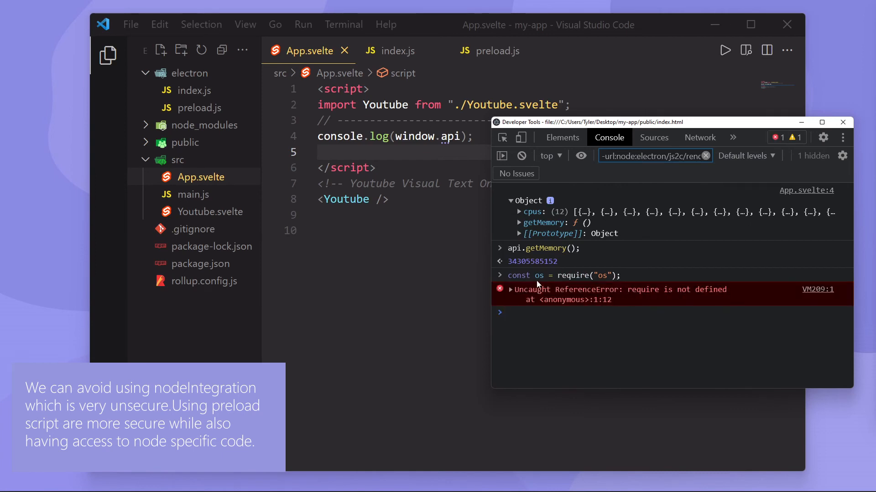
mouse_move(697, 303)
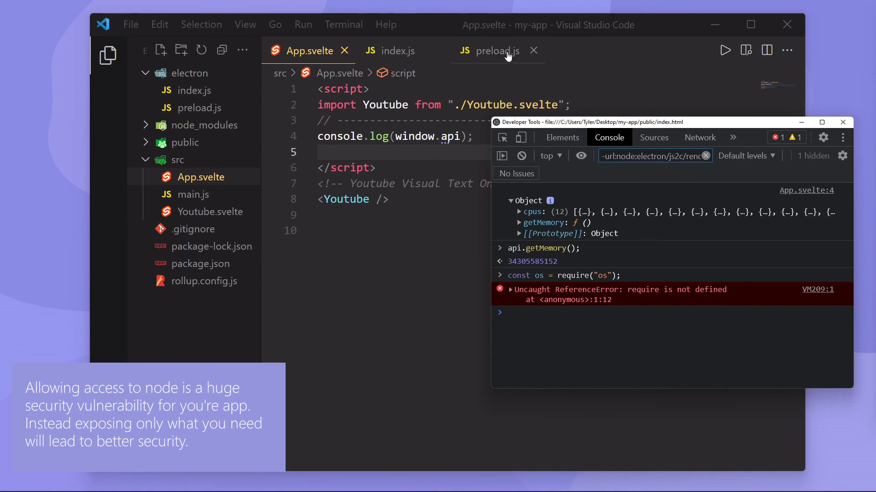
Reopen preload.js and type, then delete, 'const' on line 3.
left_click(497, 51)
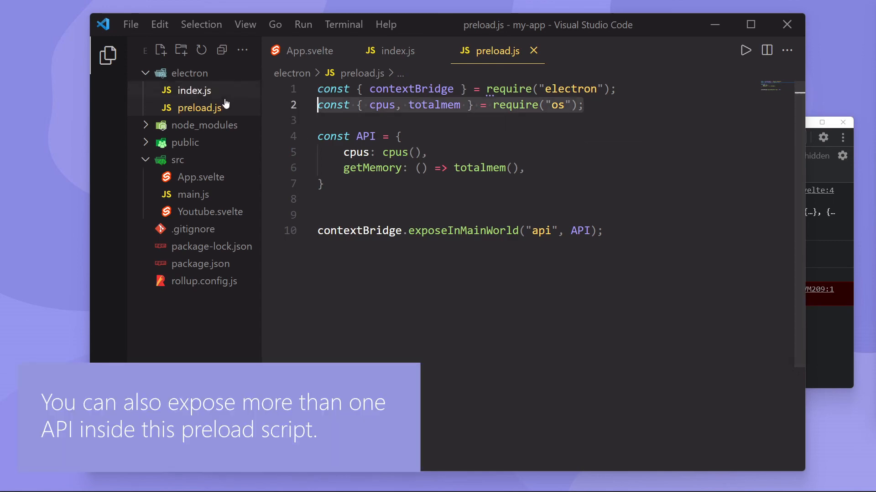
type("co")
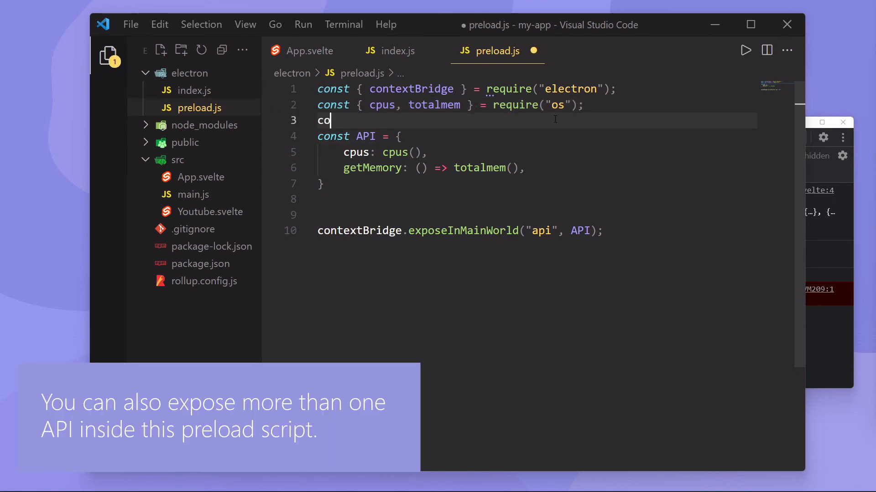
type("nst")
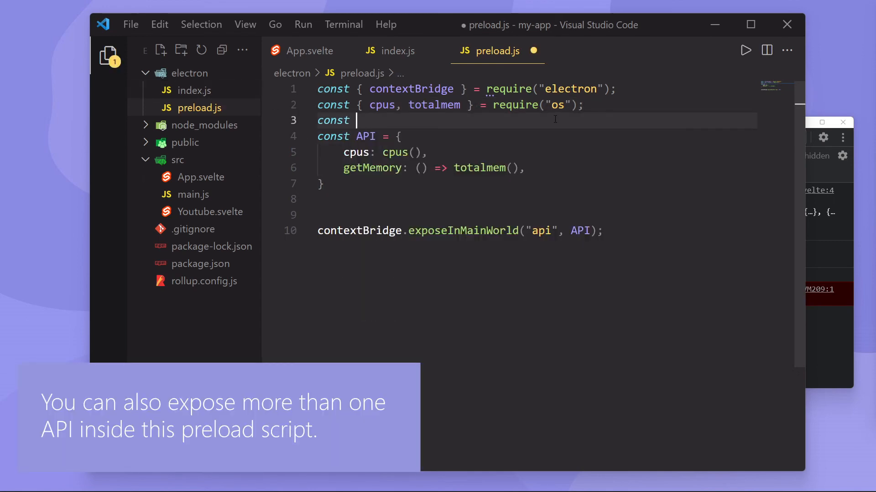
key("Backspace")
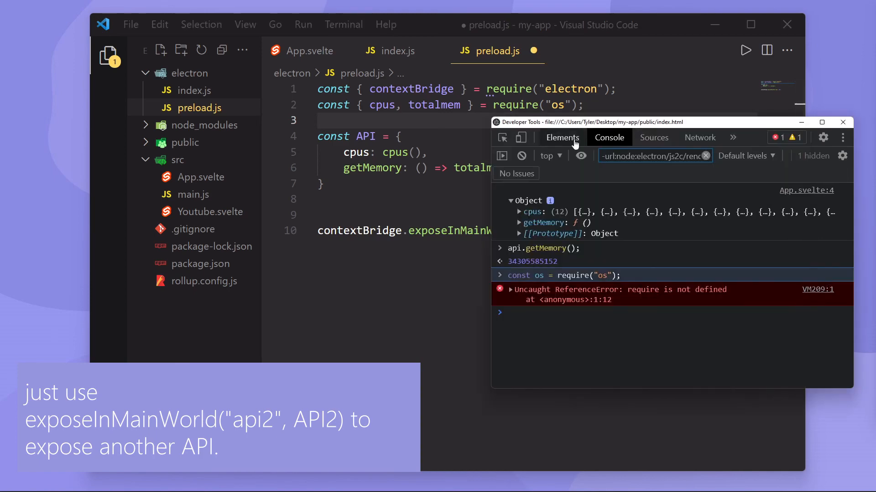
mouse_move(649, 290)
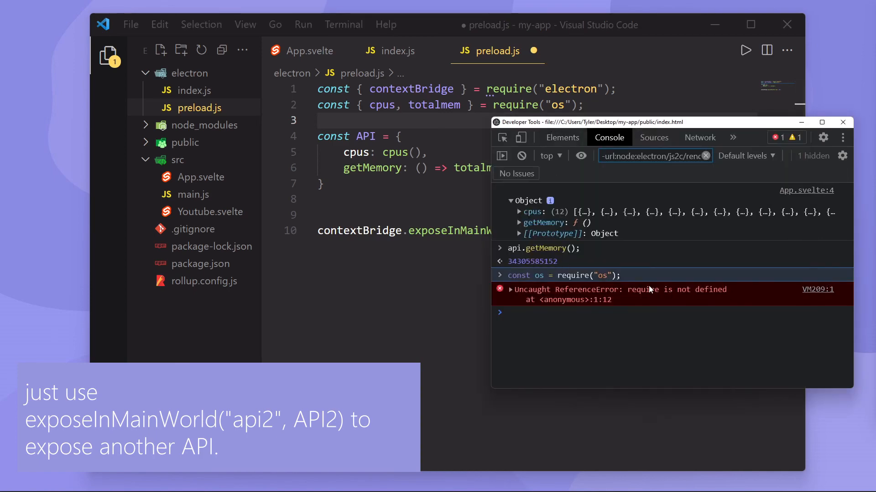